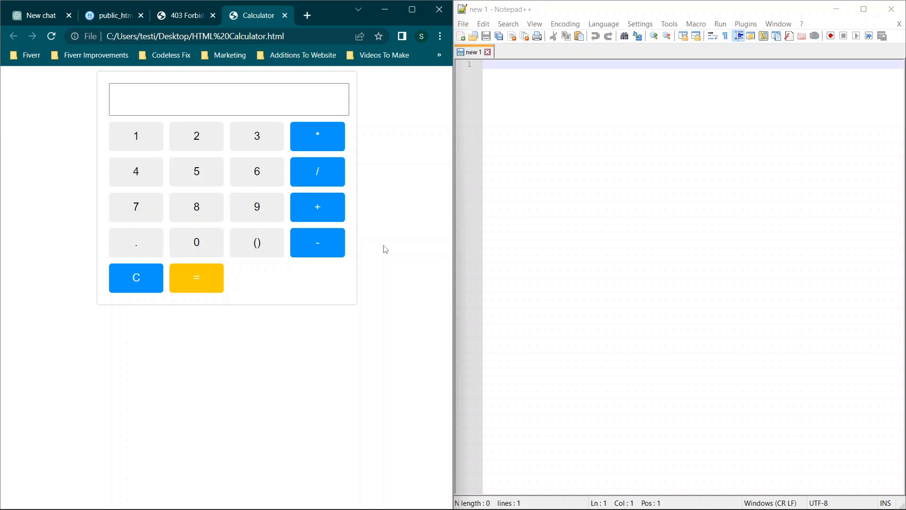
mouse_move(196, 207)
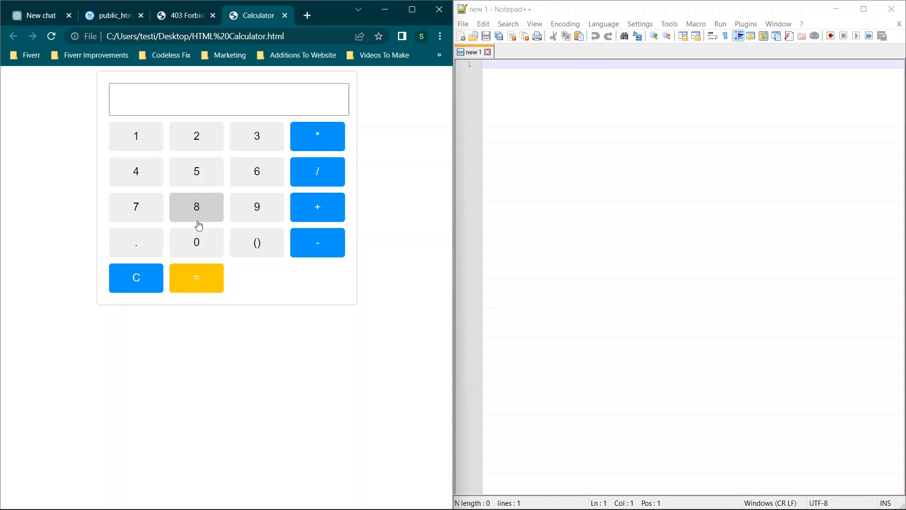
- Glance at the ChatGPT chat, then run sample calculations on the calculator until its display reads 1
left_click(37, 16)
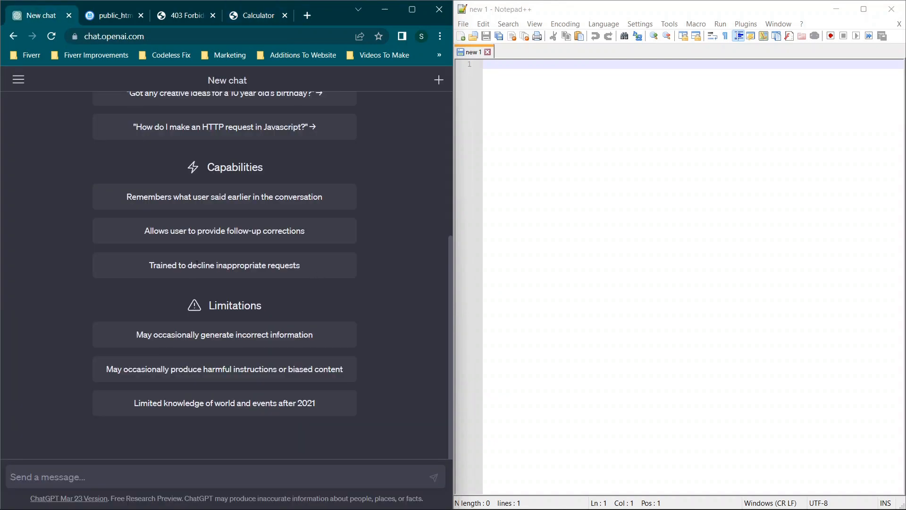
left_click(257, 15)
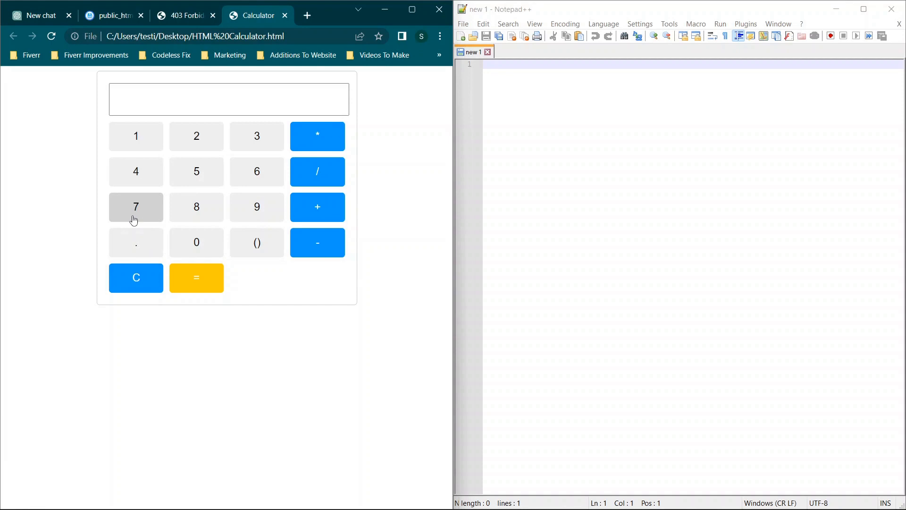
left_click(317, 136)
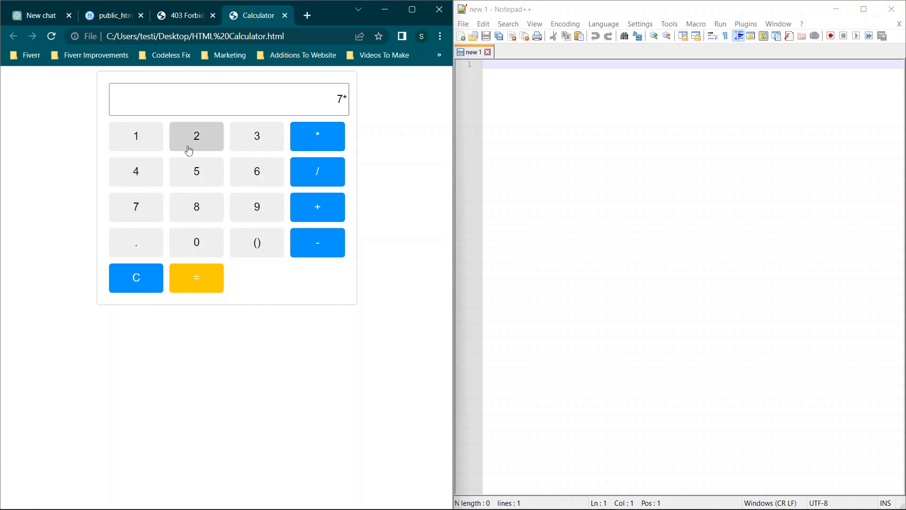
left_click(196, 277)
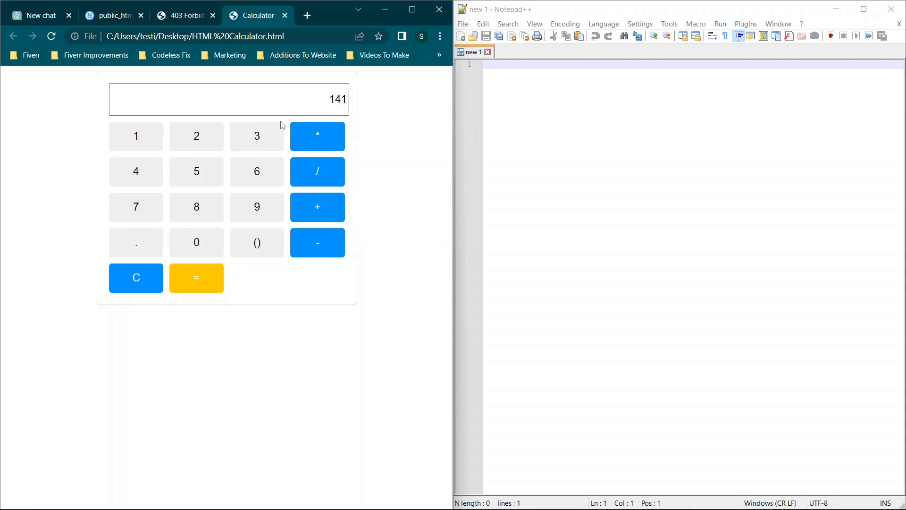
left_click(136, 278)
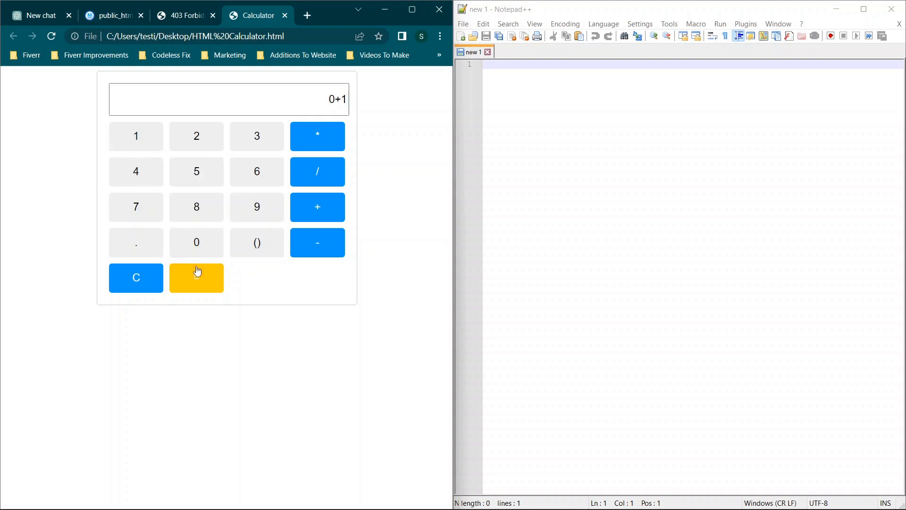
left_click(197, 278)
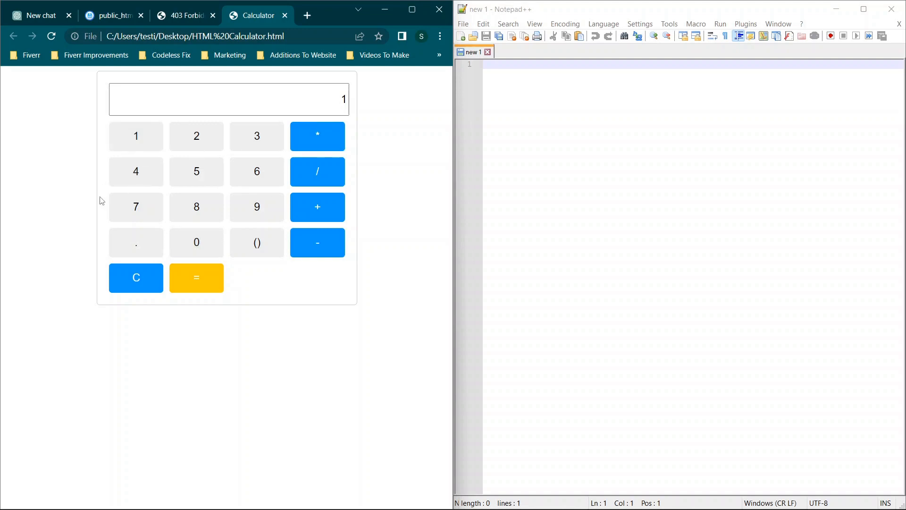
mouse_move(39, 12)
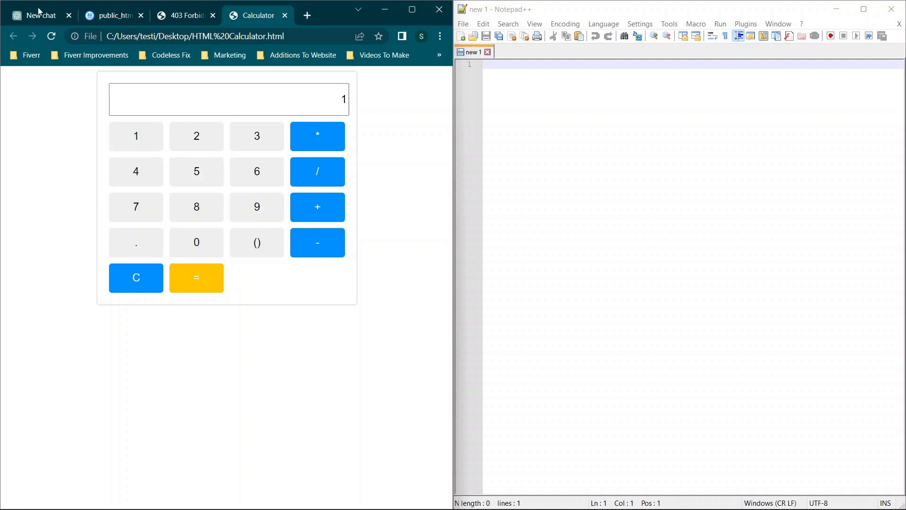
mouse_move(40, 15)
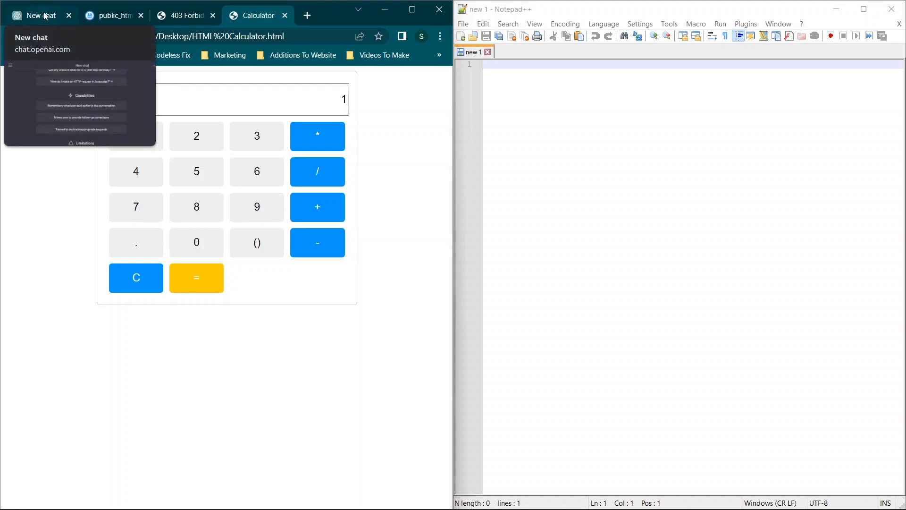
- Start the prompt: 'Write me html code for a single file that is a basic calculator app.'
left_click(41, 15)
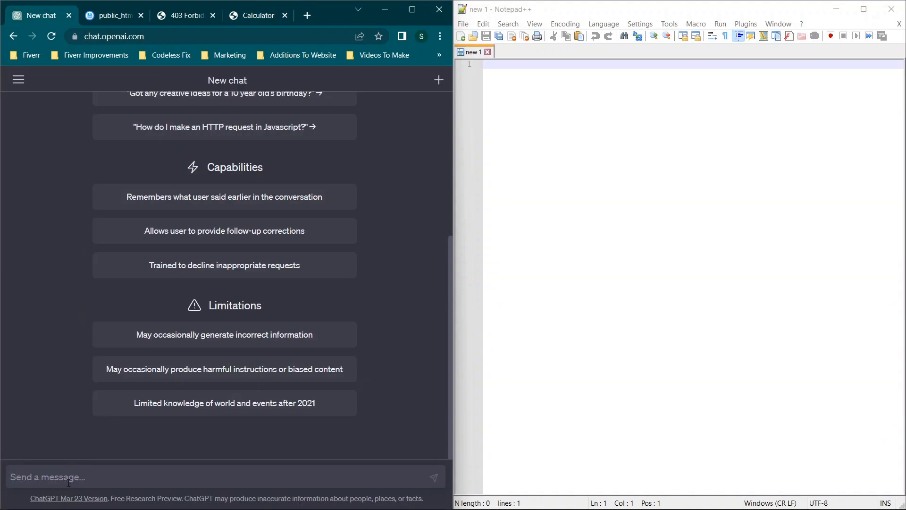
type("Write")
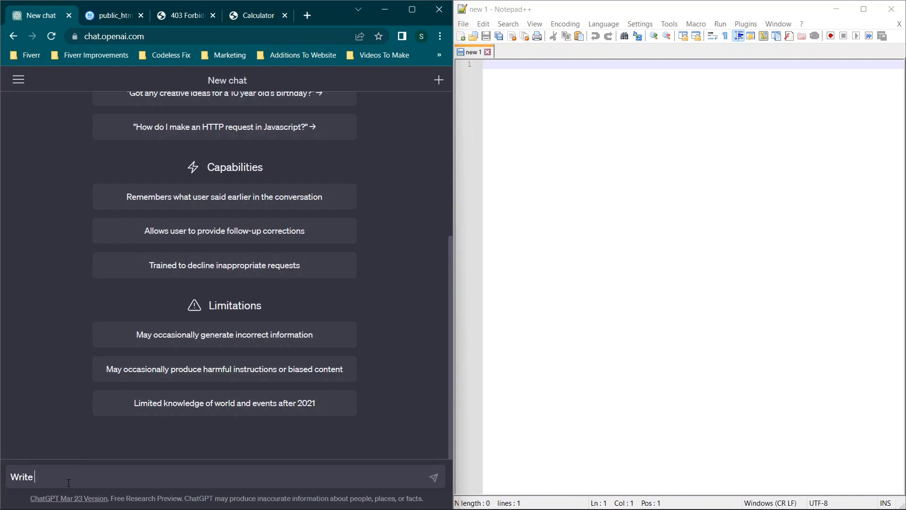
type("me")
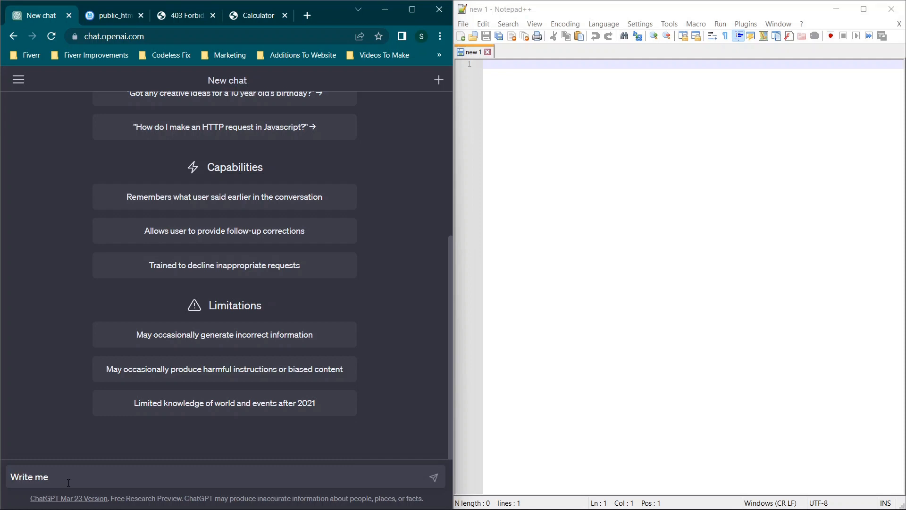
type("code for a single f")
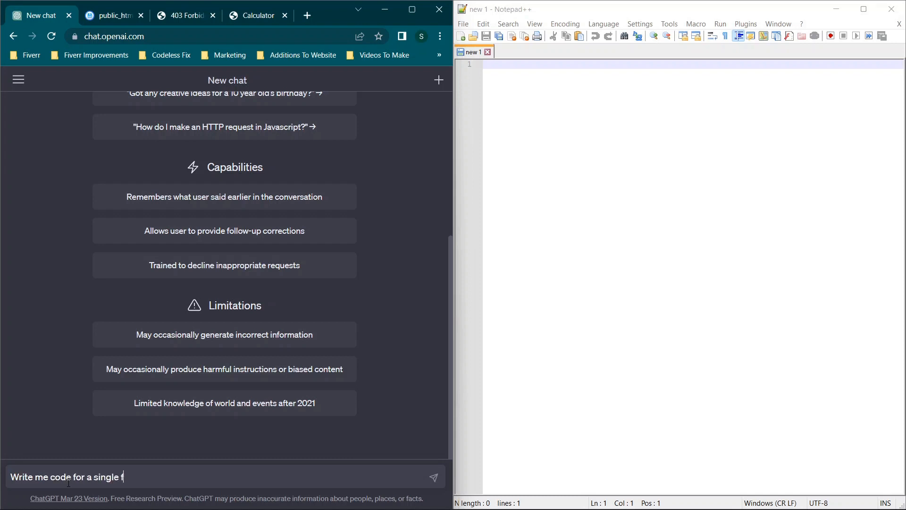
type("ile html")
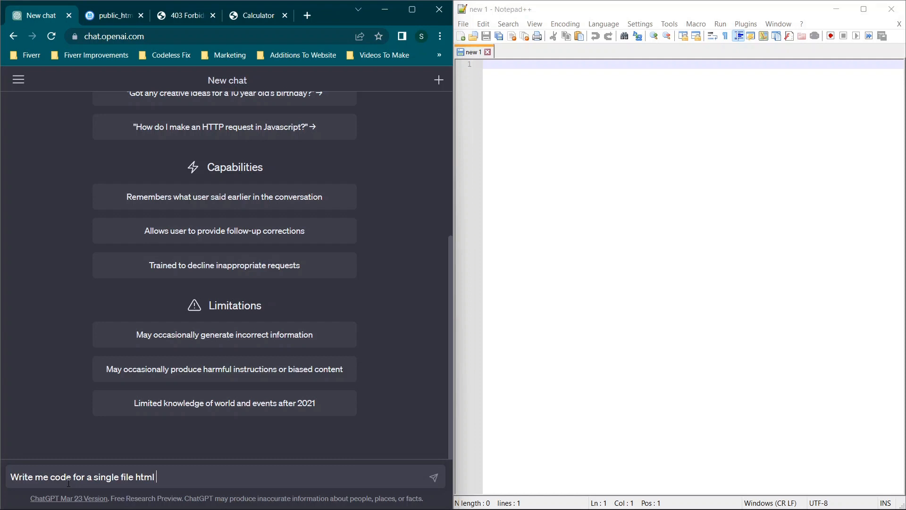
key("Backspace")
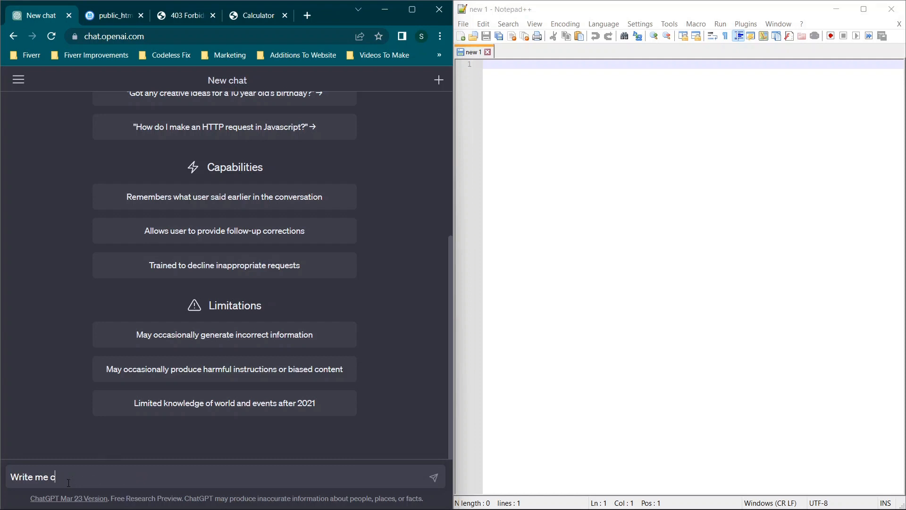
type("html code fo")
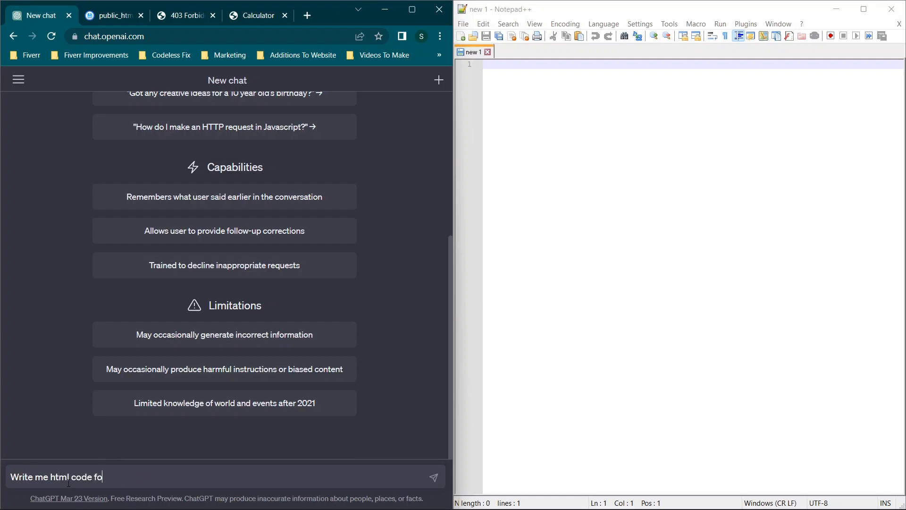
type("r a single file")
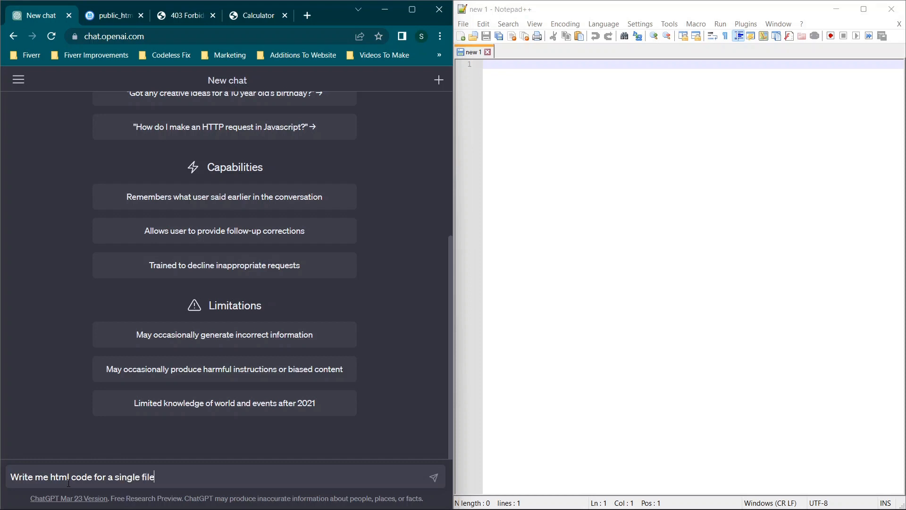
type("that is a b")
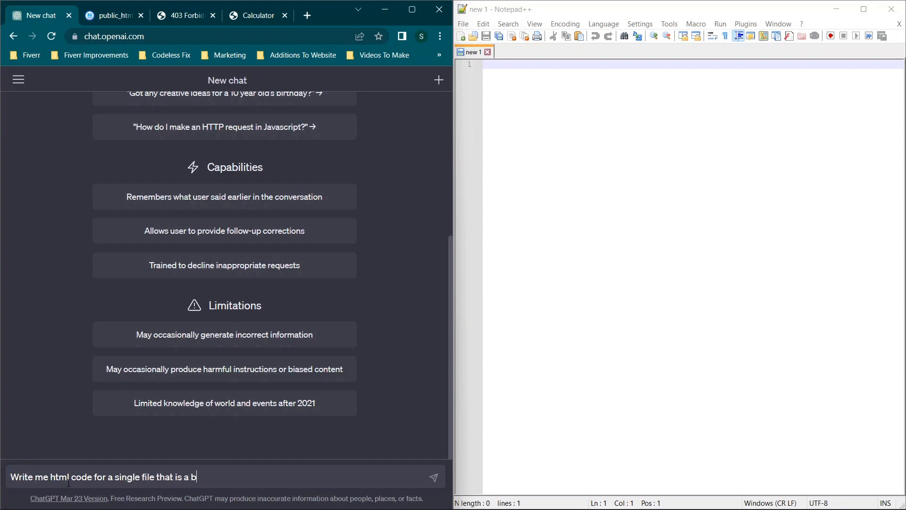
type("asic calcul")
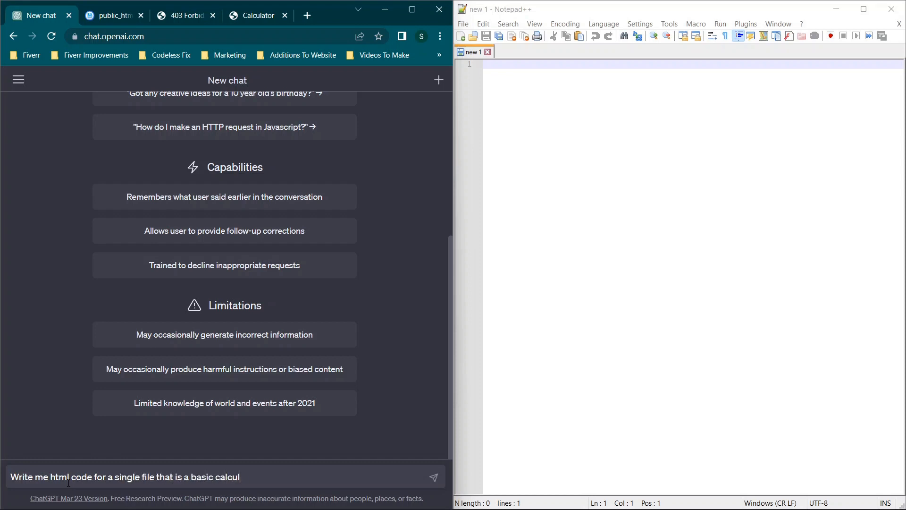
type("ator app. This calculator should hav")
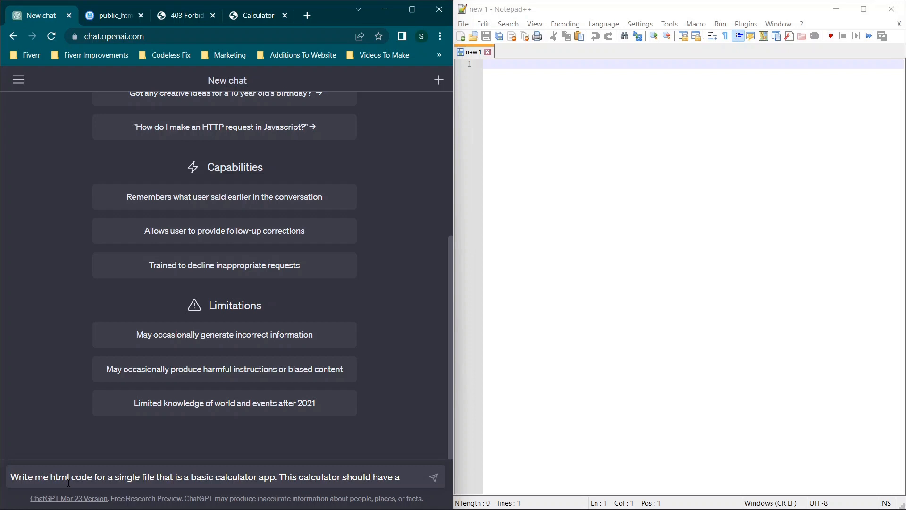
- Finish the prompt asking for an easy interface with 4 columns of buttons performing basic math operations
type("easy and modern inter")
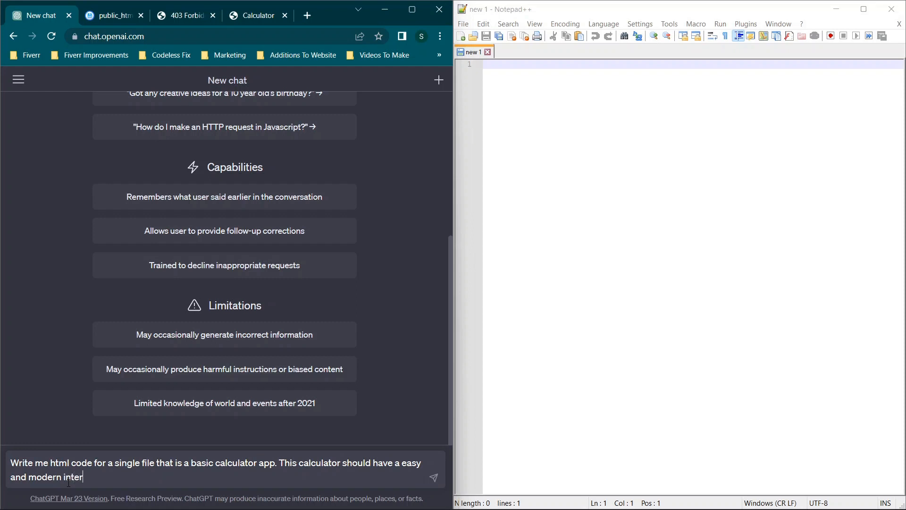
type("face and have")
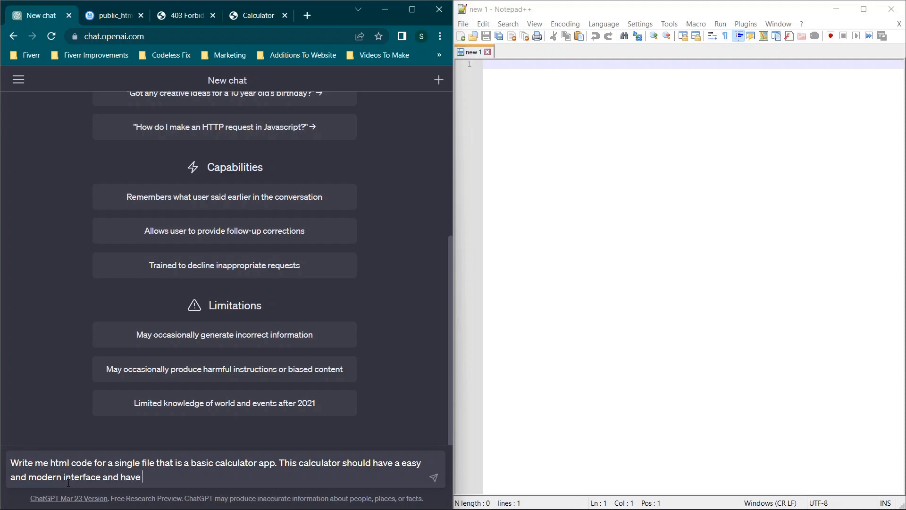
type("4 columns for the butto")
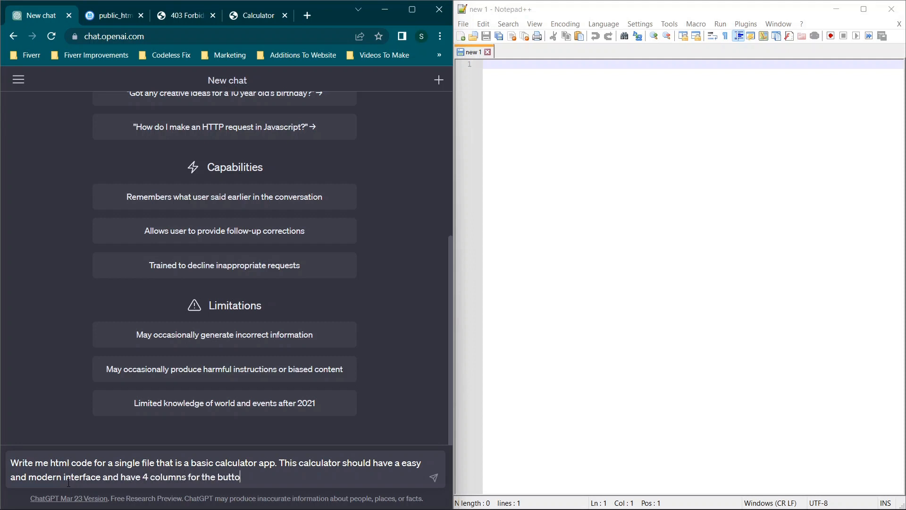
type("ns These")
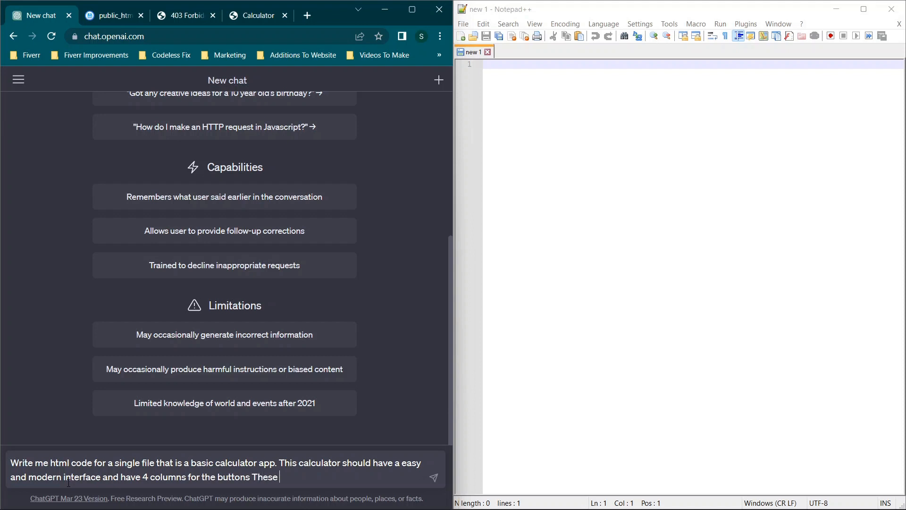
key("Backspace")
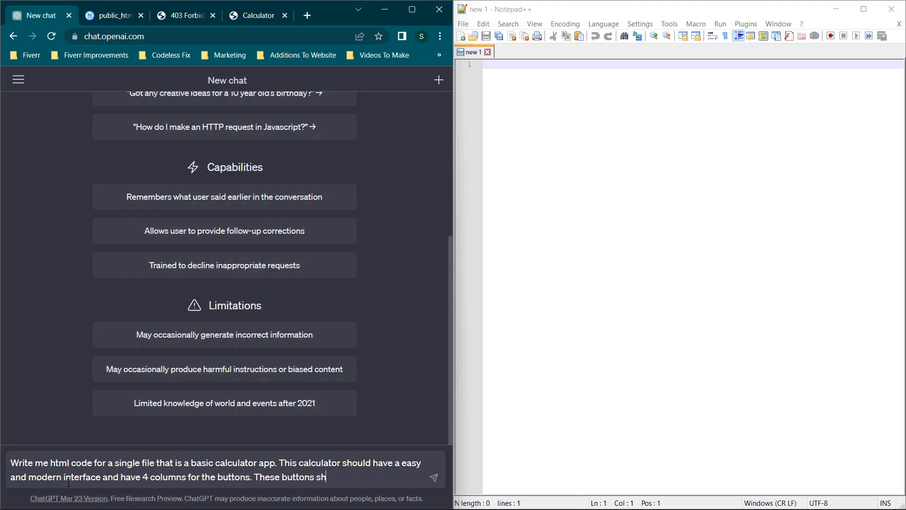
type("uld perform the ba")
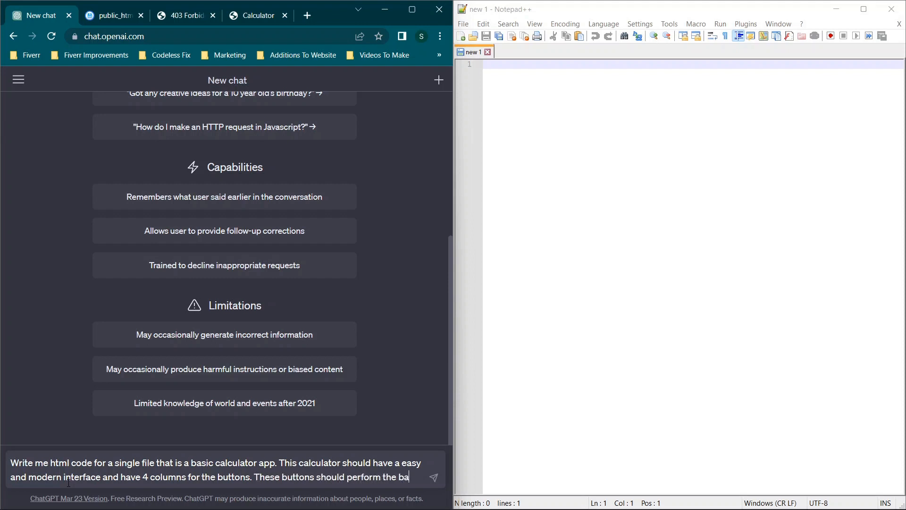
type("sic math opera")
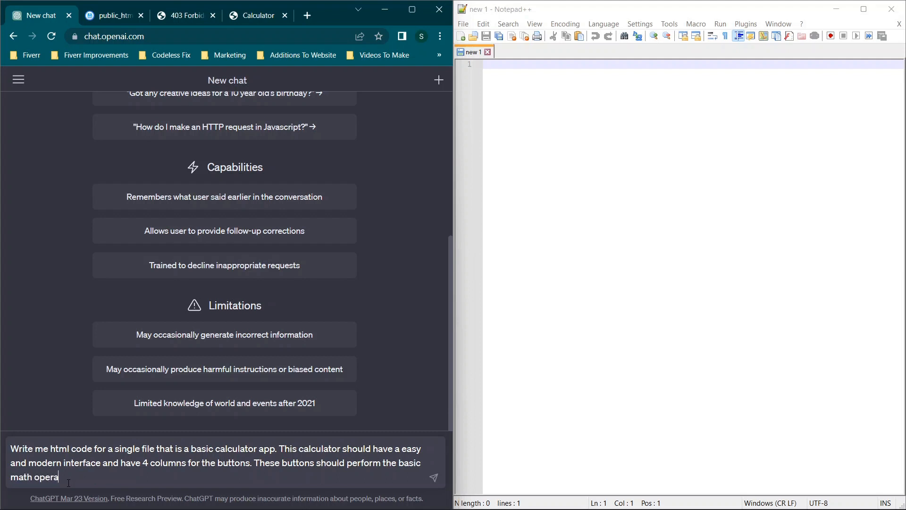
type("tions.")
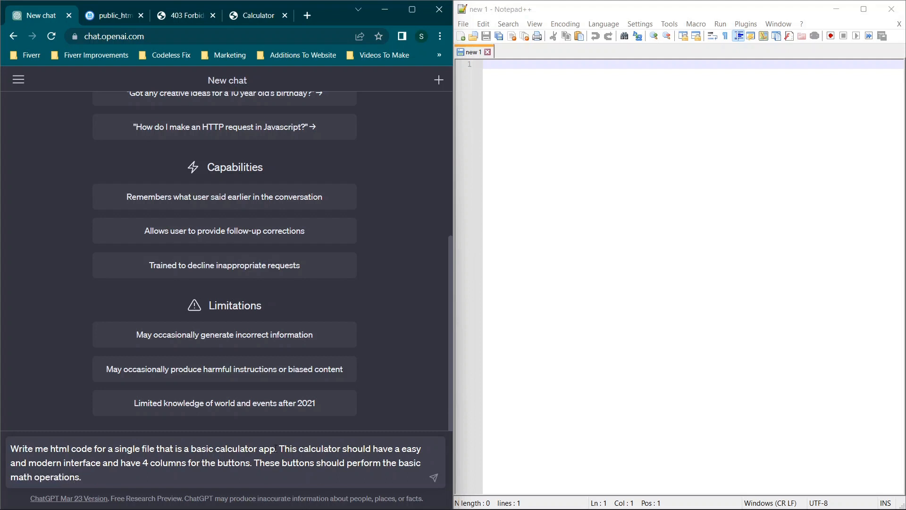
- Send the request and scroll through the generated single-file HTML calculator code
left_click(433, 477)
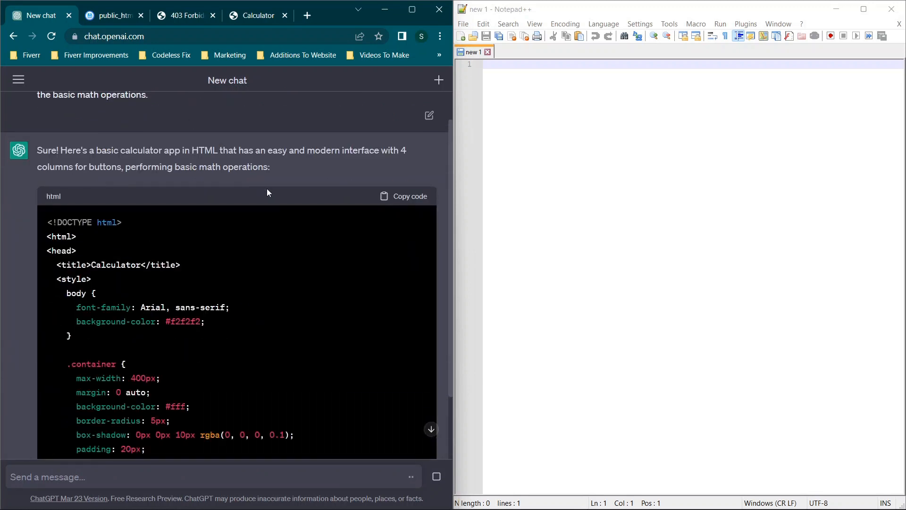
mouse_move(200, 175)
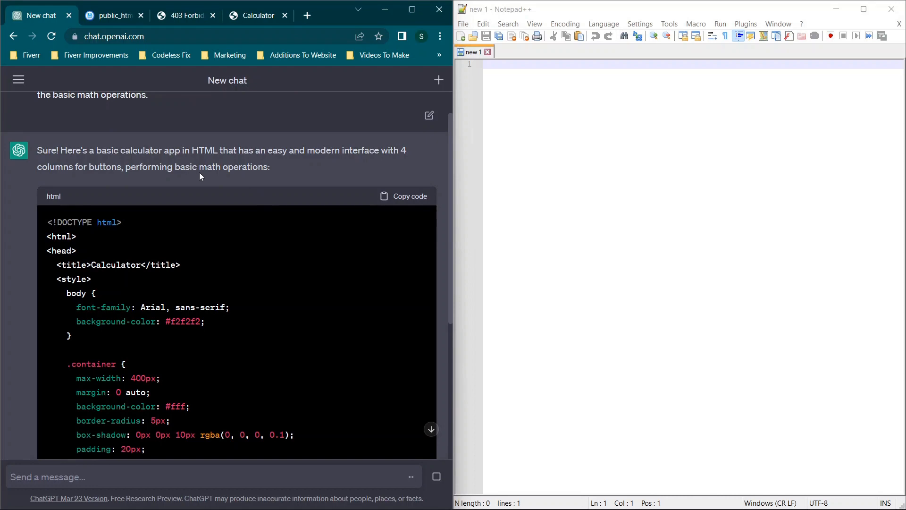
scroll("down", 3)
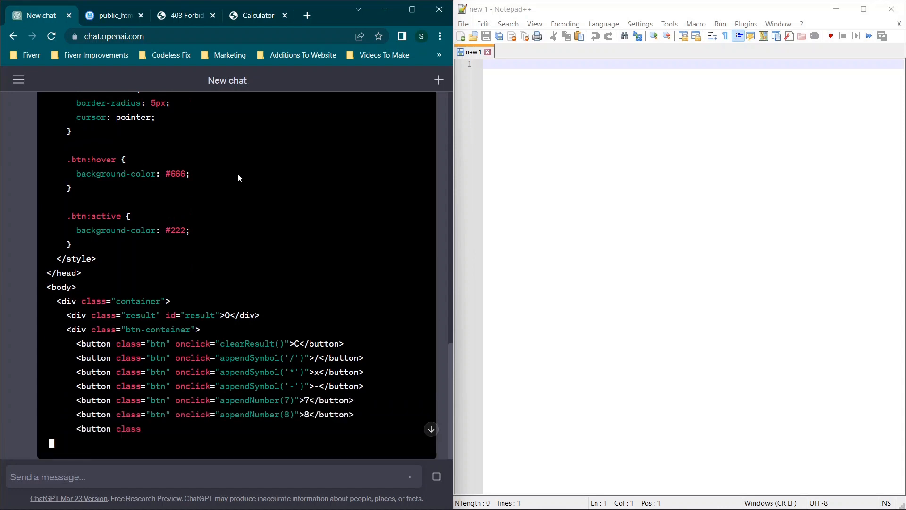
scroll("down", 3)
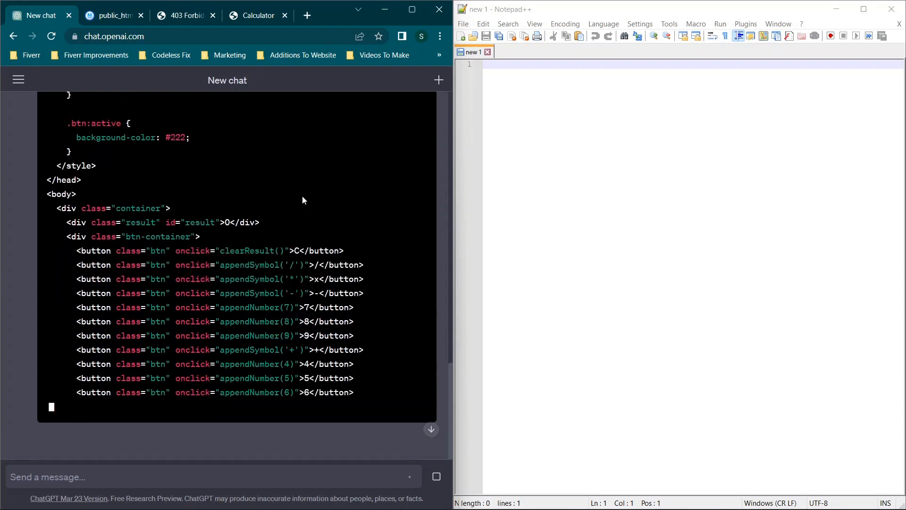
scroll("down", 3)
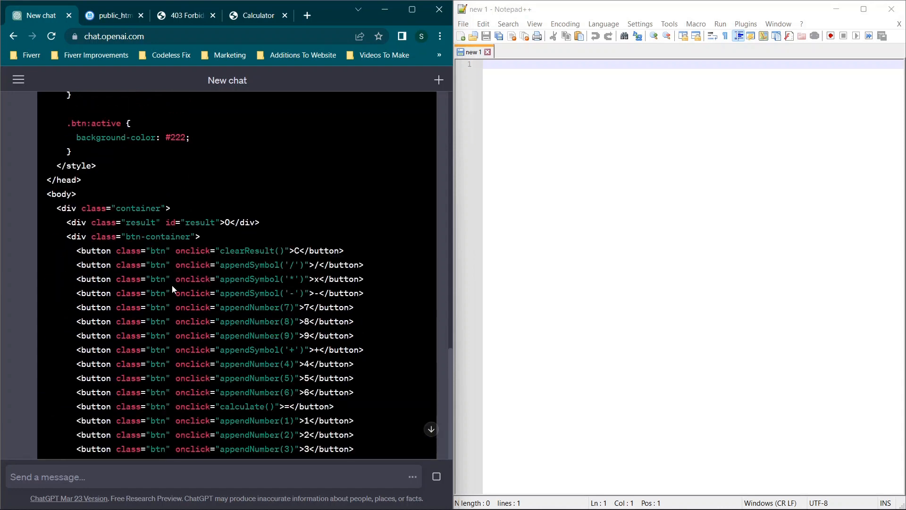
scroll("down", 3)
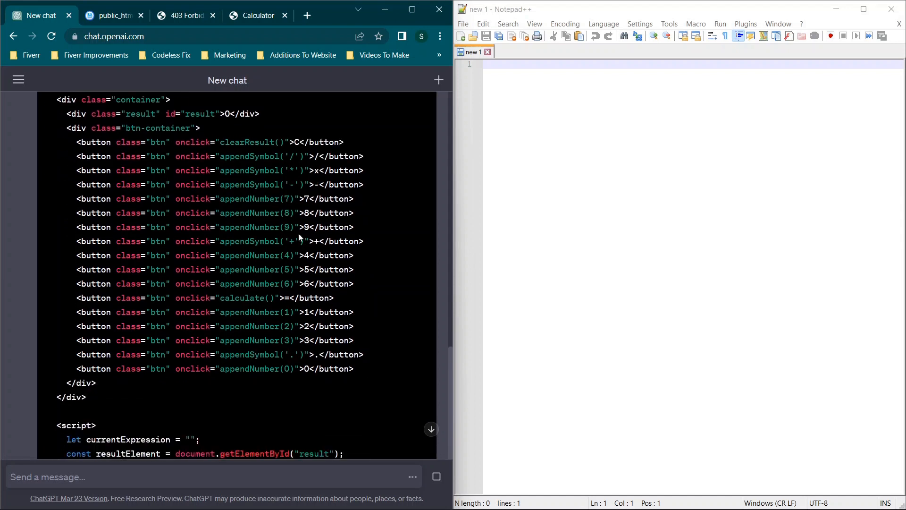
scroll("down", 3)
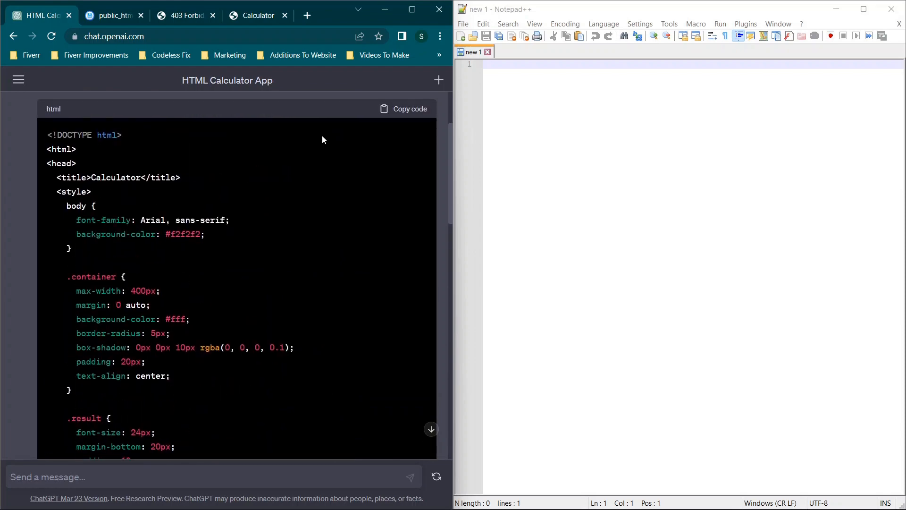
- Select the unfinished calculate lines at the end of ChatGPT's code block
scroll("down", 3)
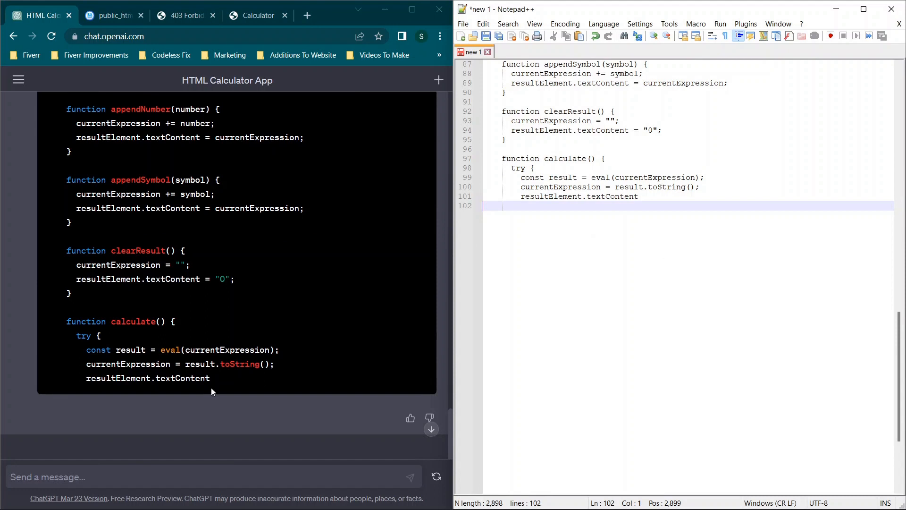
mouse_move(131, 337)
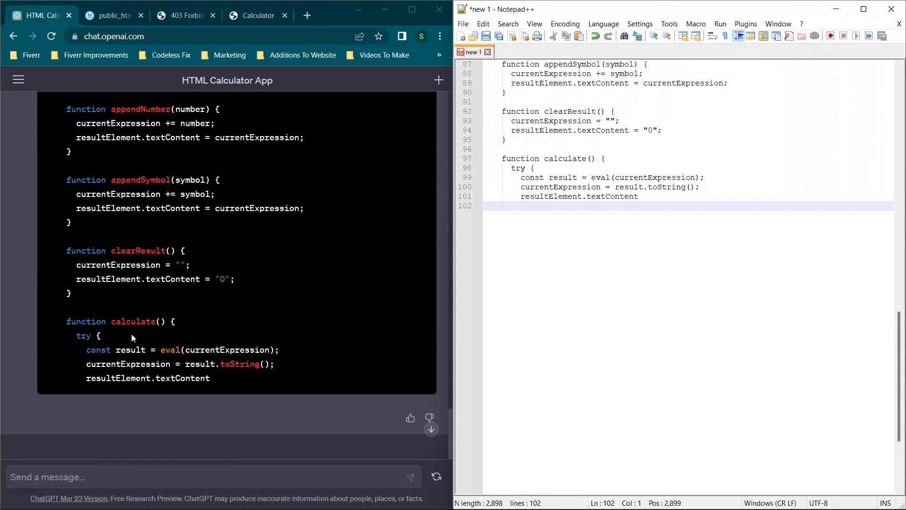
left_click_drag(66, 321, 211, 378)
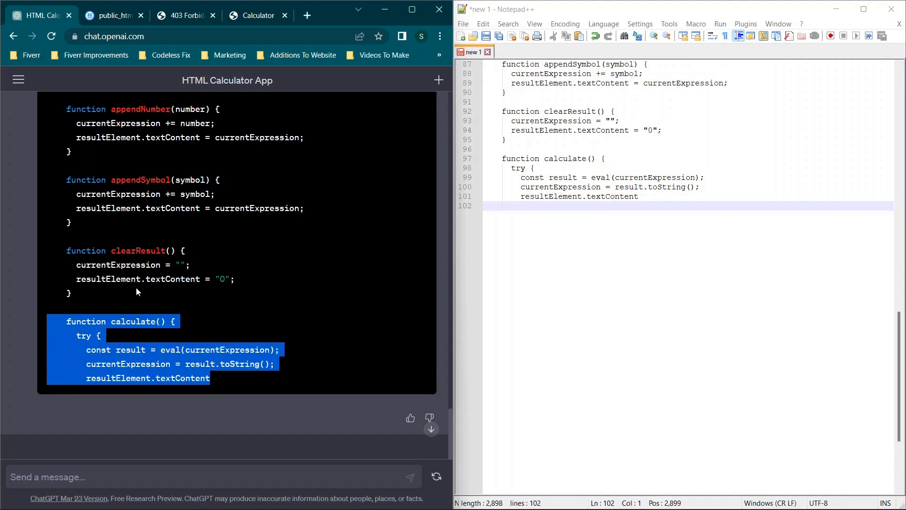
- Write the follow-up 'You did not finish the code... write code starting from' the calculate function
left_click(137, 291)
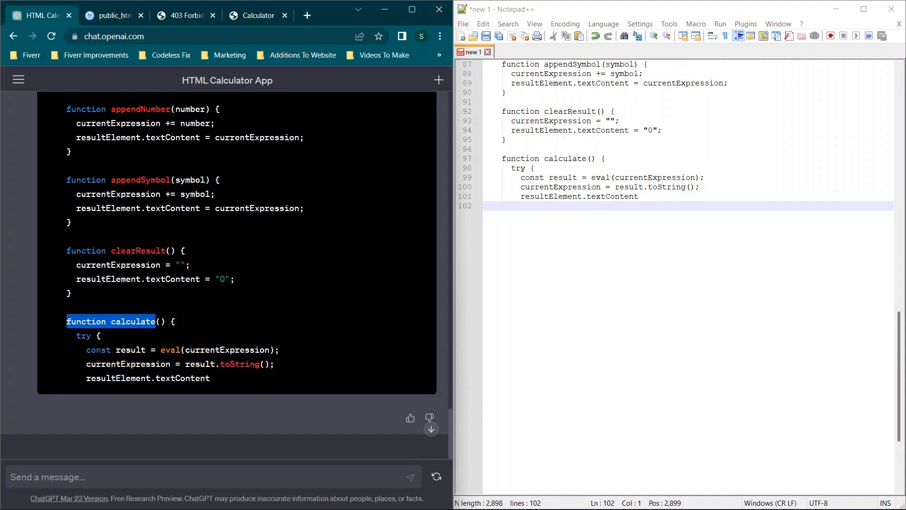
mouse_move(150, 168)
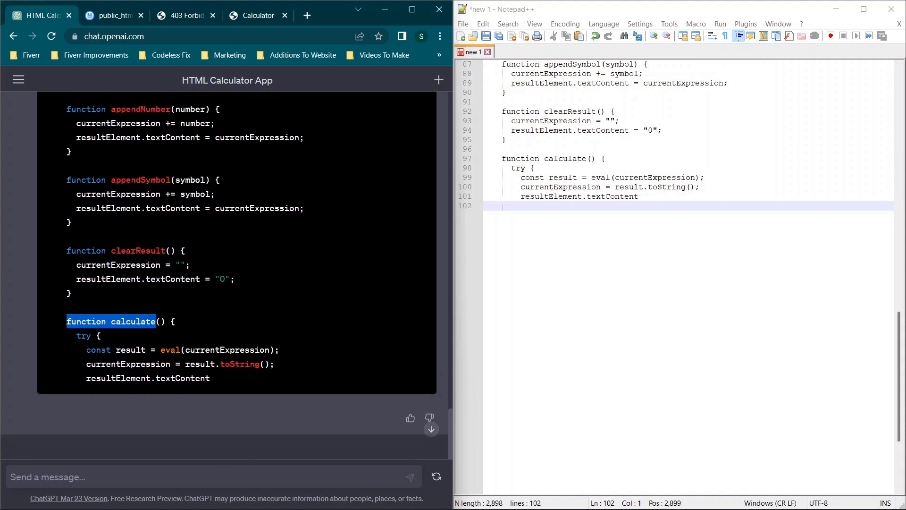
left_click(234, 473)
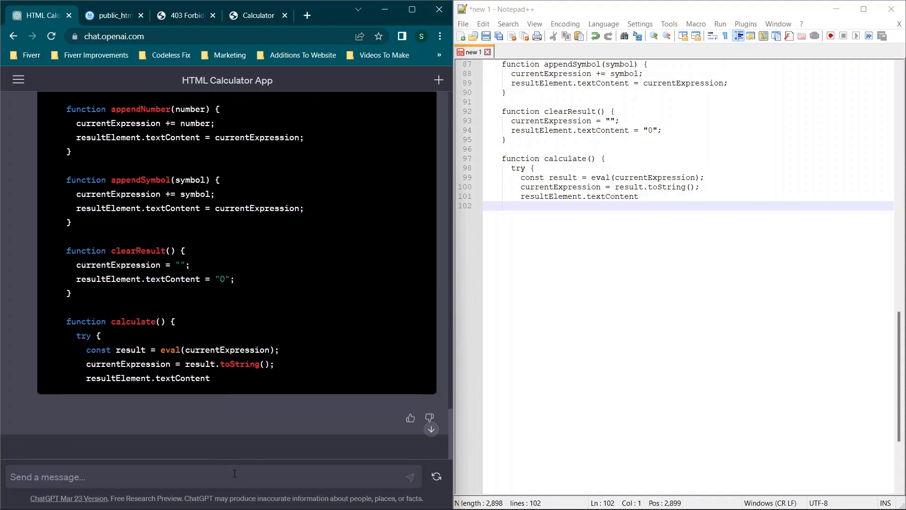
type("You did not")
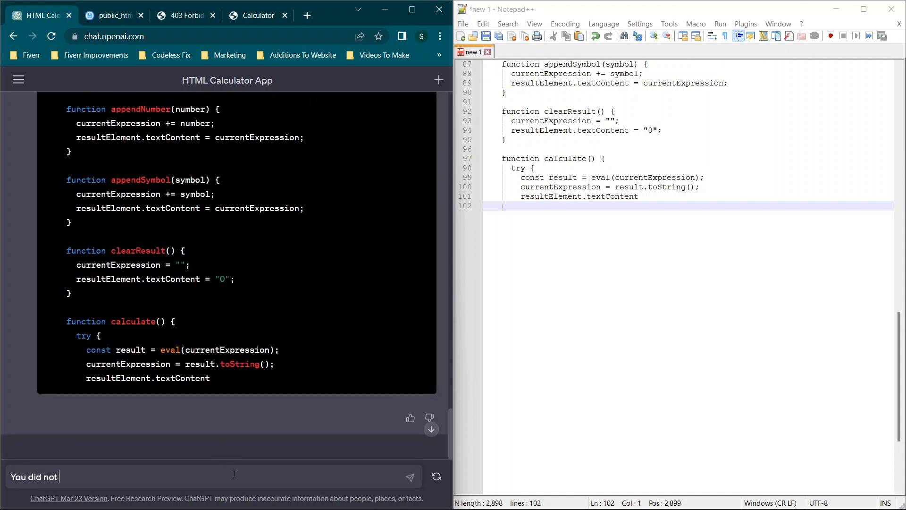
type("finish the code. Please do not rewrite everything. Please re")
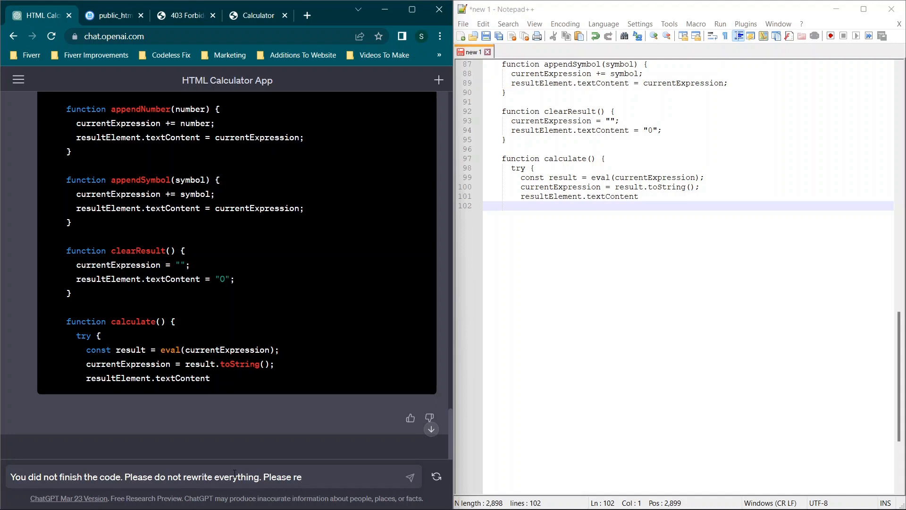
type("write the remainign")
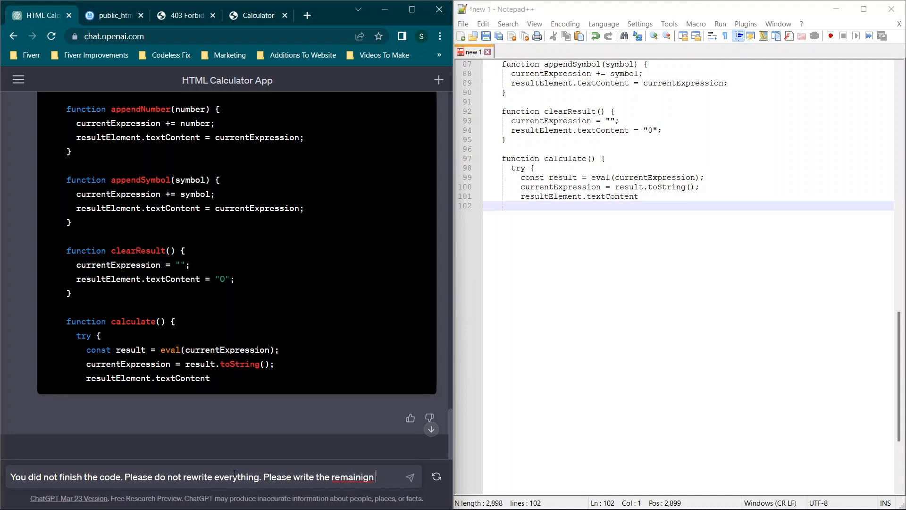
type("code starting")
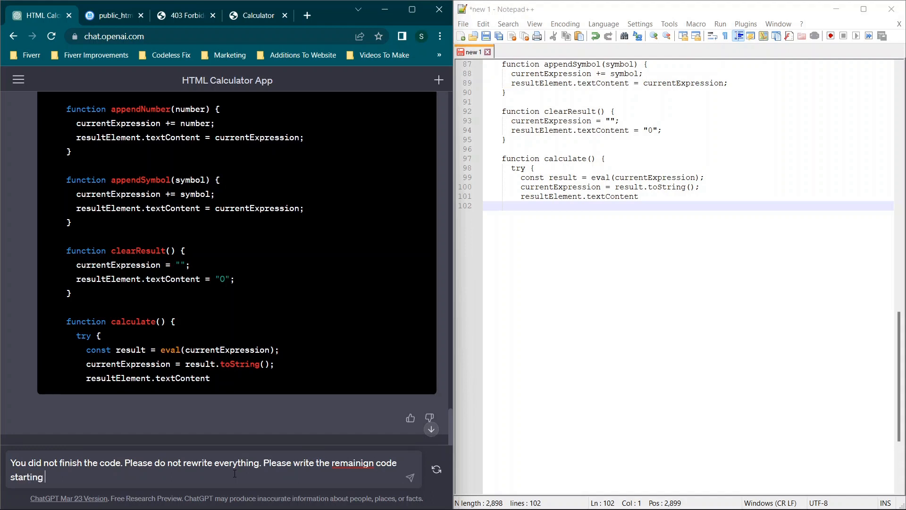
type("from")
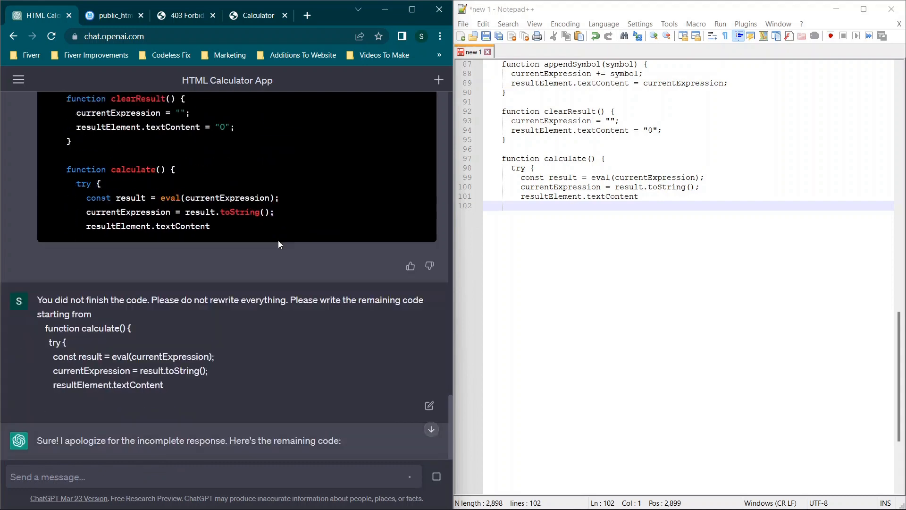
- Copy the remaining code snippet for appending in Notepad++
scroll("down", 3)
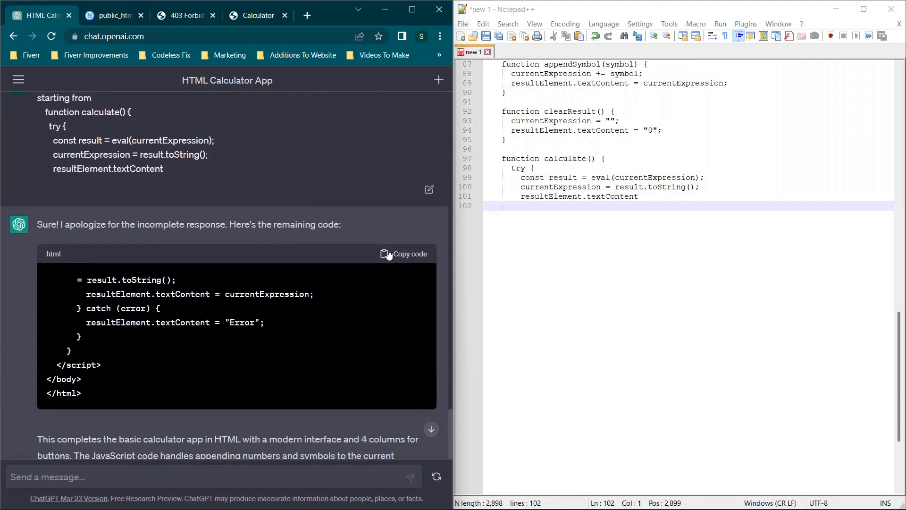
left_click(404, 252)
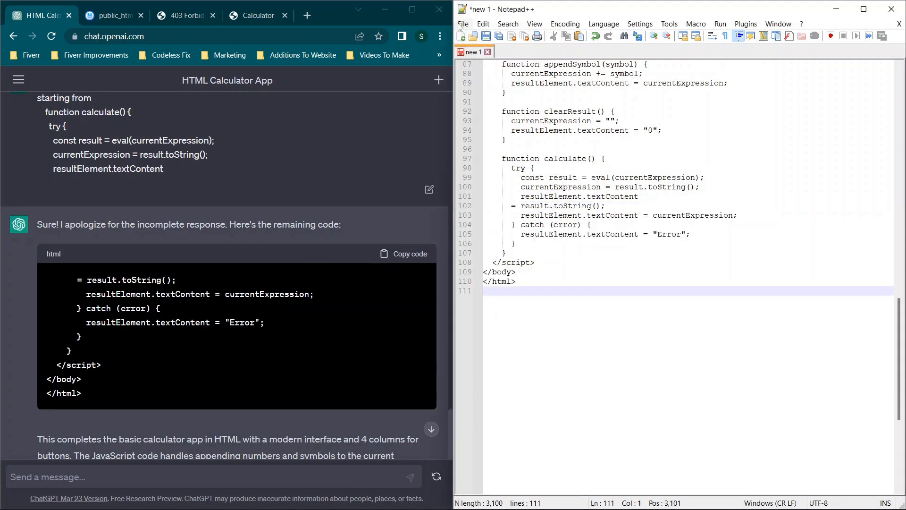
left_click(462, 24)
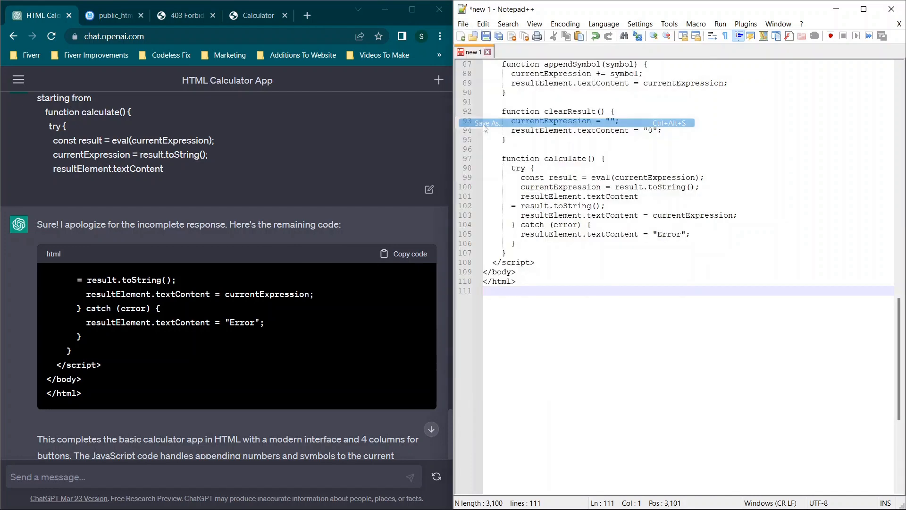
- Save the completed calculator code as index.html on the Desktop via Save As
left_click(487, 123)
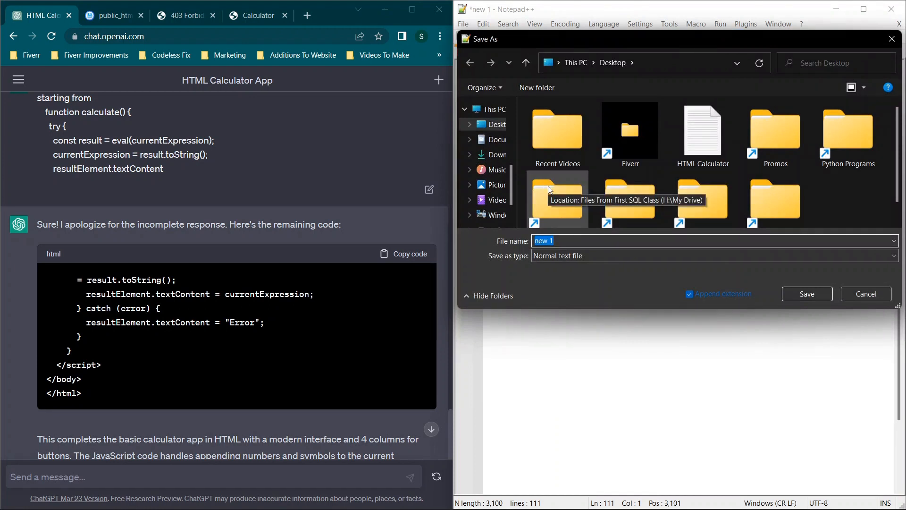
type("index.html")
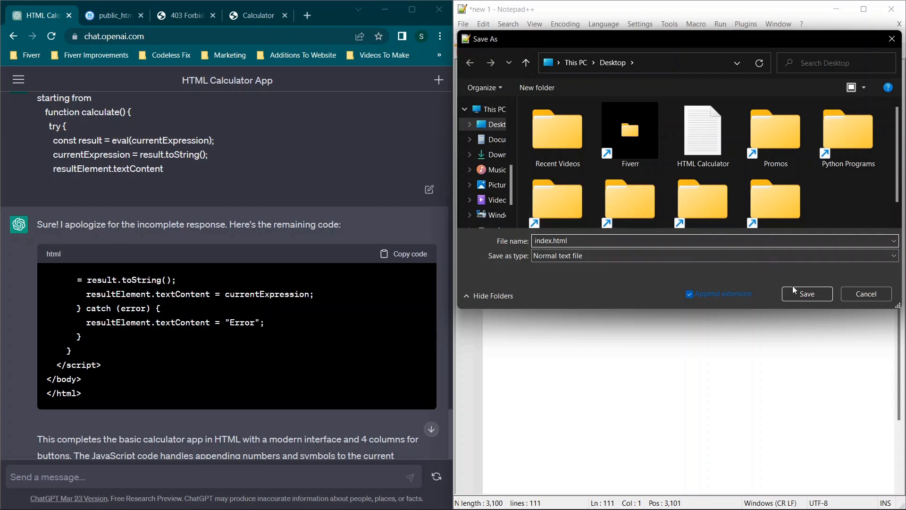
left_click(806, 293)
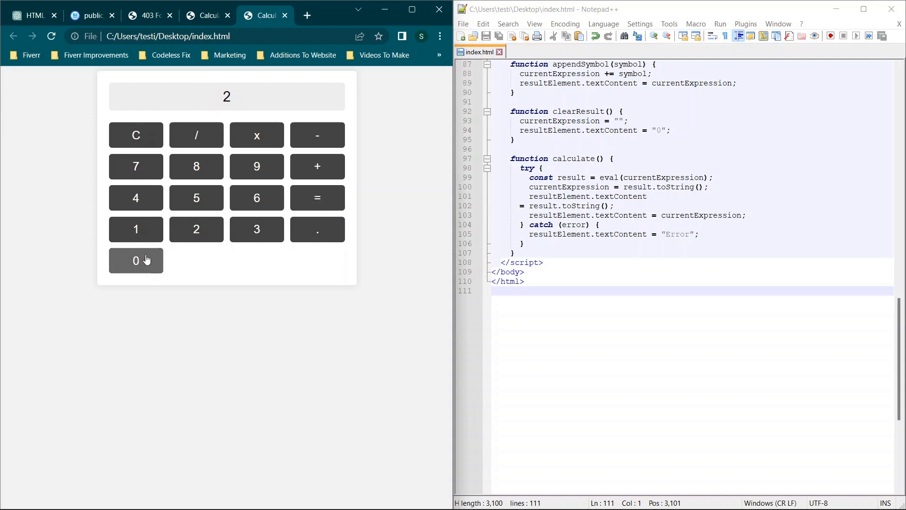
- Test a subtraction giving -1, compare the index.html and HTML Calculator pages, ending on HTML Calculator
left_click(135, 135)
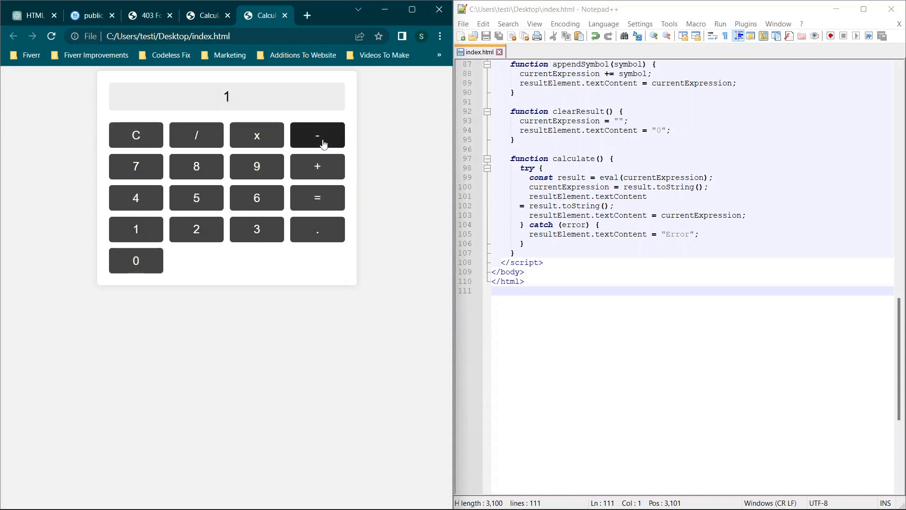
left_click(317, 135)
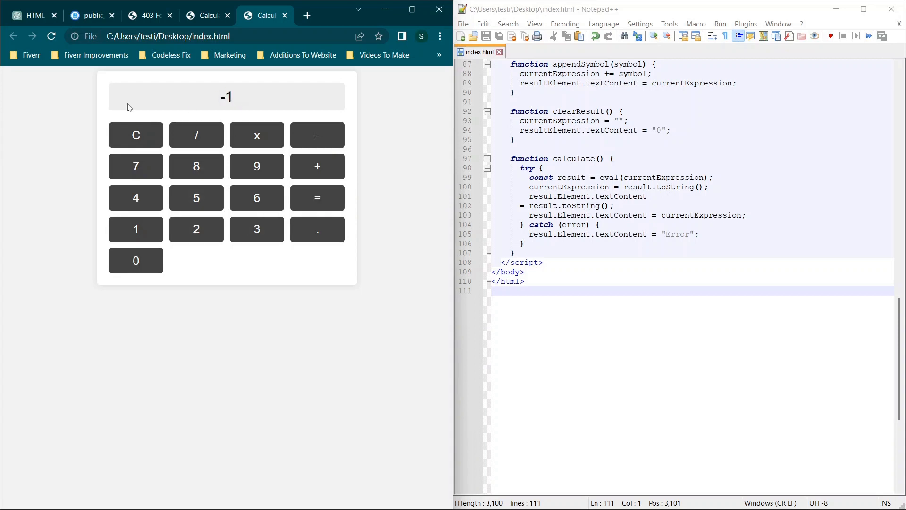
mouse_move(317, 134)
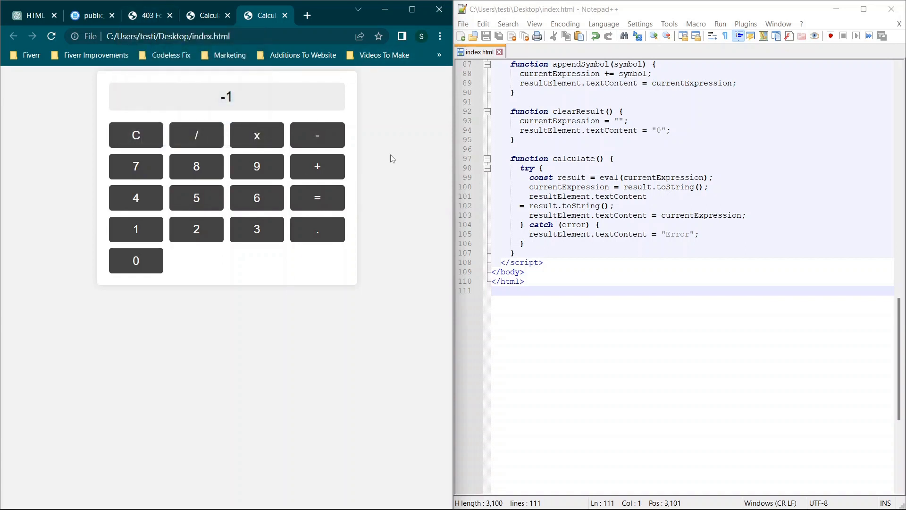
left_click(205, 15)
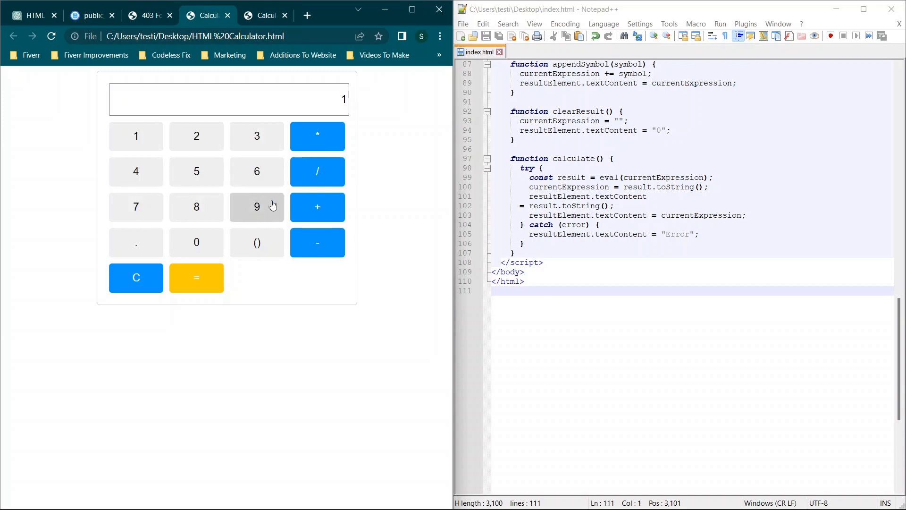
left_click(264, 15)
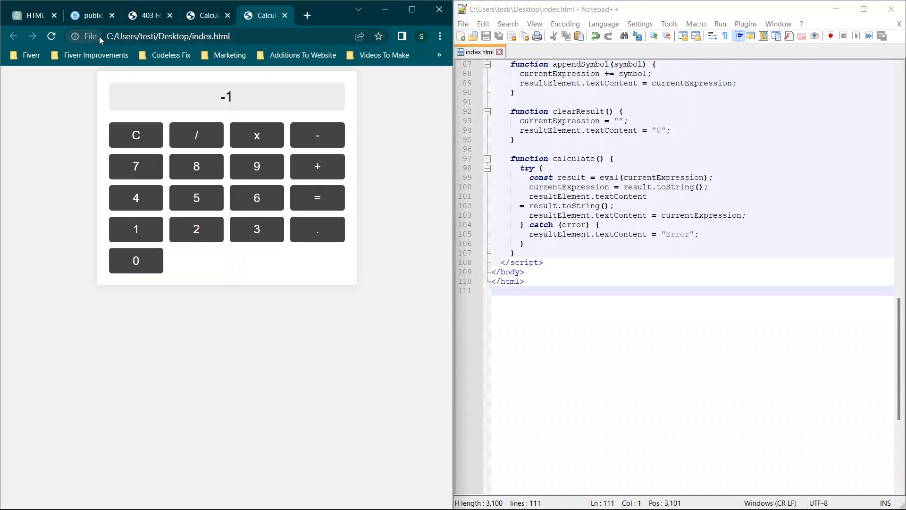
left_click(207, 15)
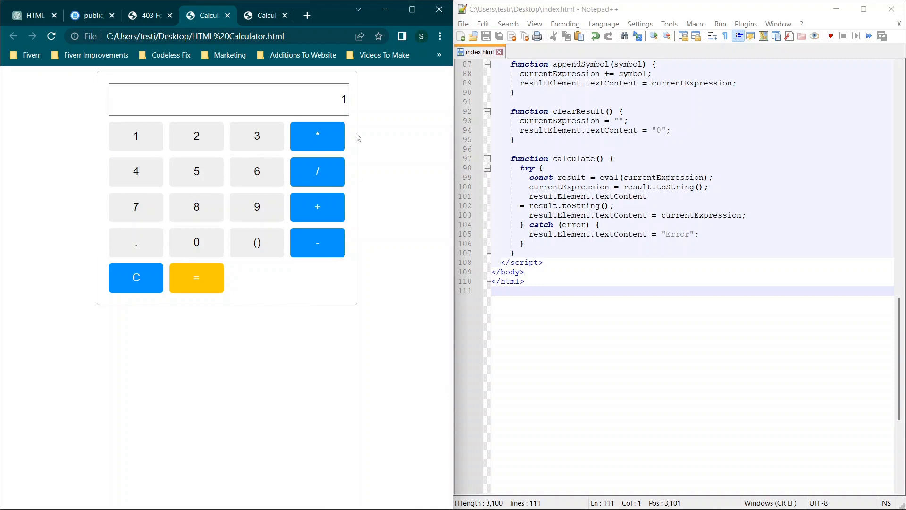
mouse_move(136, 207)
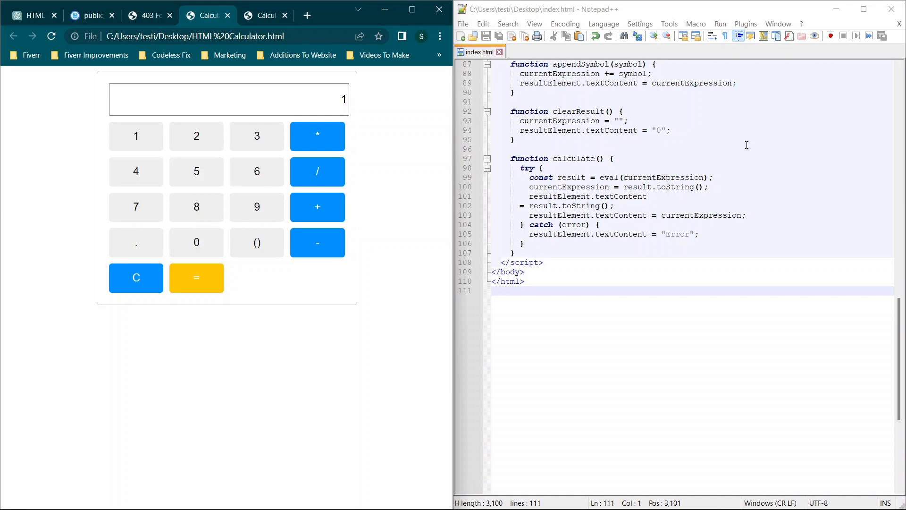
mouse_move(502, 178)
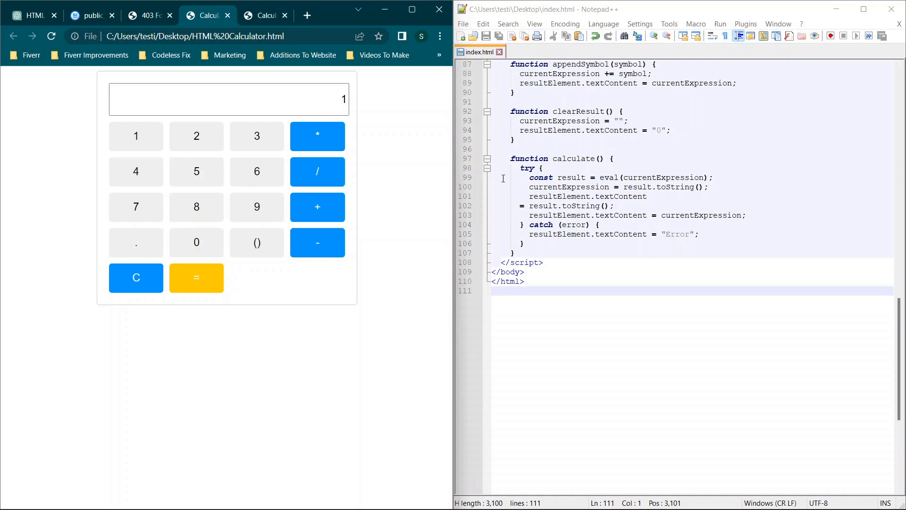
- Look over the File menu without changing the code, then return to the index.html calculator page
scroll("down", 3)
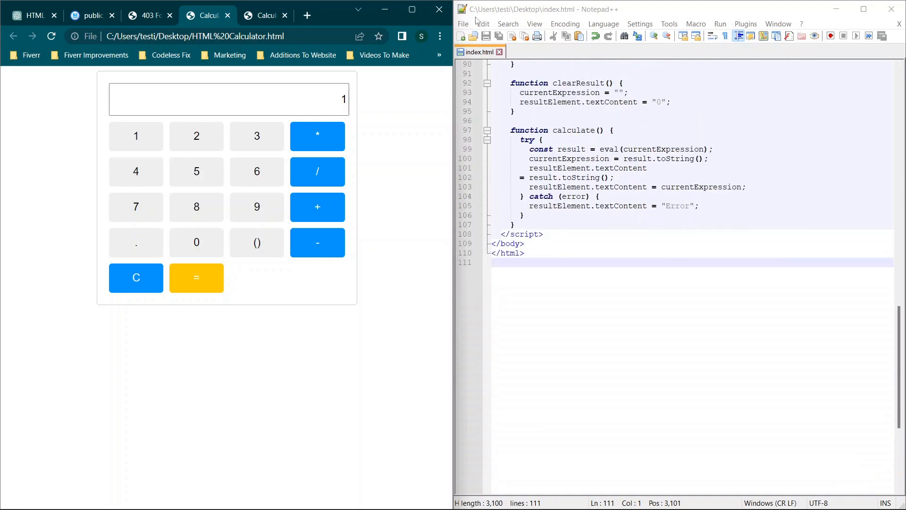
left_click(462, 23)
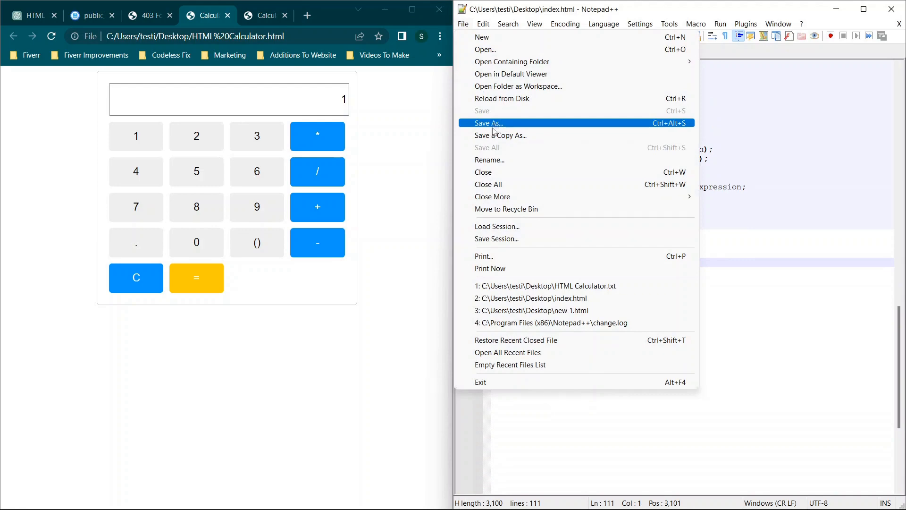
mouse_move(486, 184)
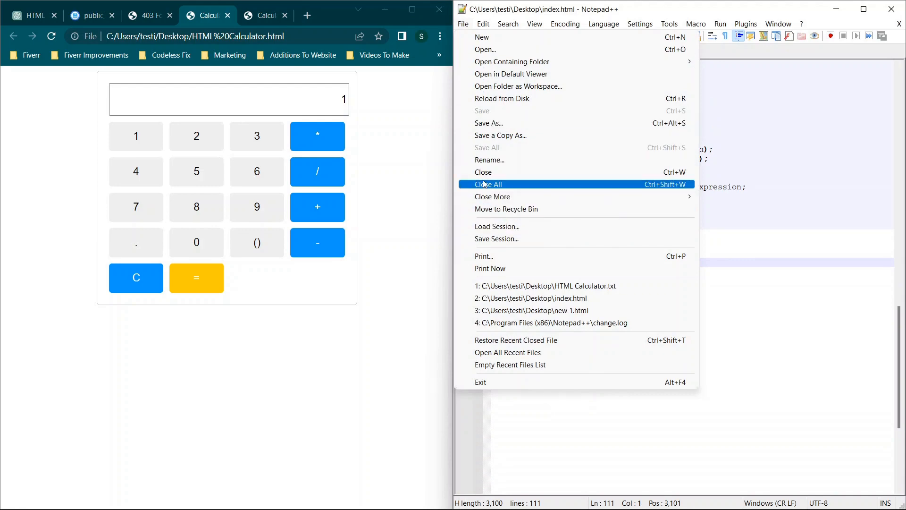
mouse_move(488, 123)
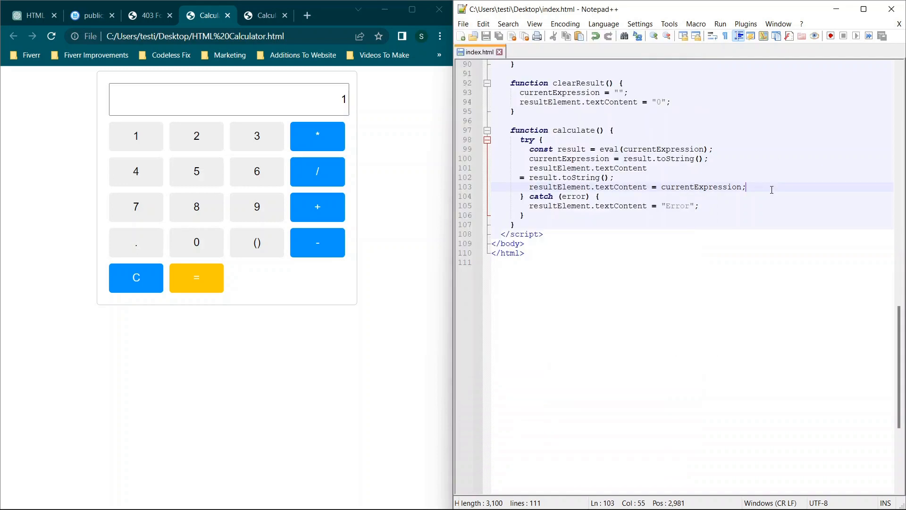
left_click(266, 15)
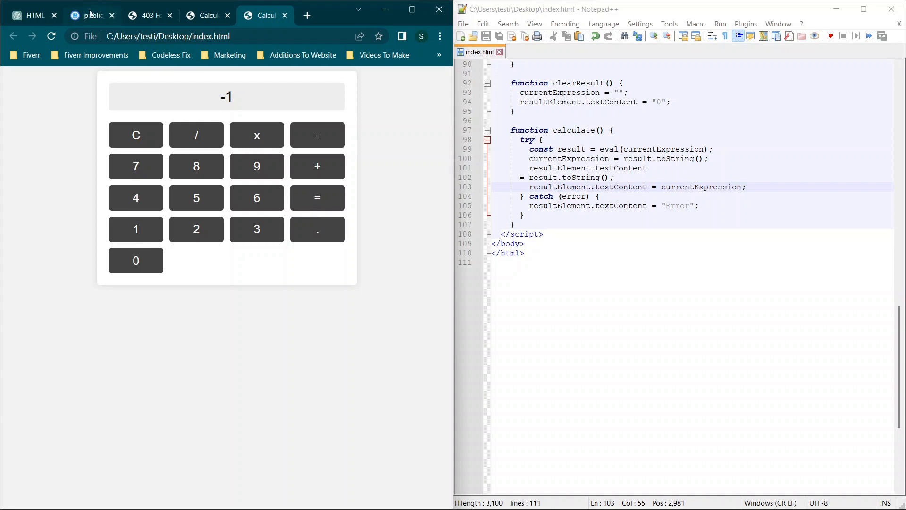
- Switch to the Hostinger File Browser showing the public_html folder
left_click(90, 15)
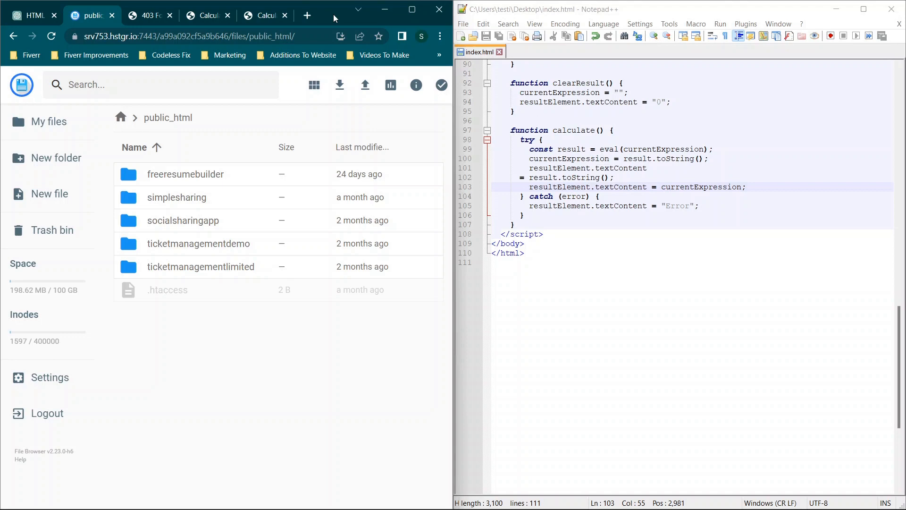
mouse_move(334, 19)
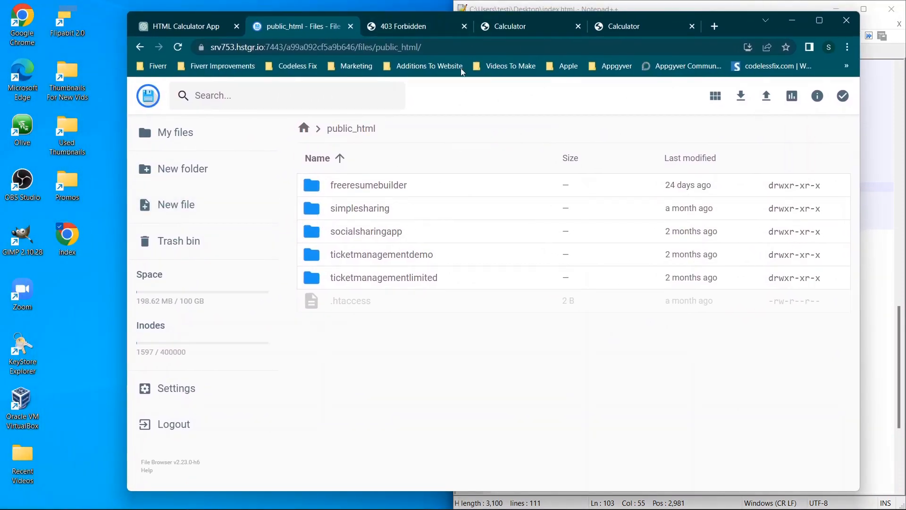
- Reload the codelessfix.app page showing 403, then return to the Hostinger File Browser
left_click(401, 26)
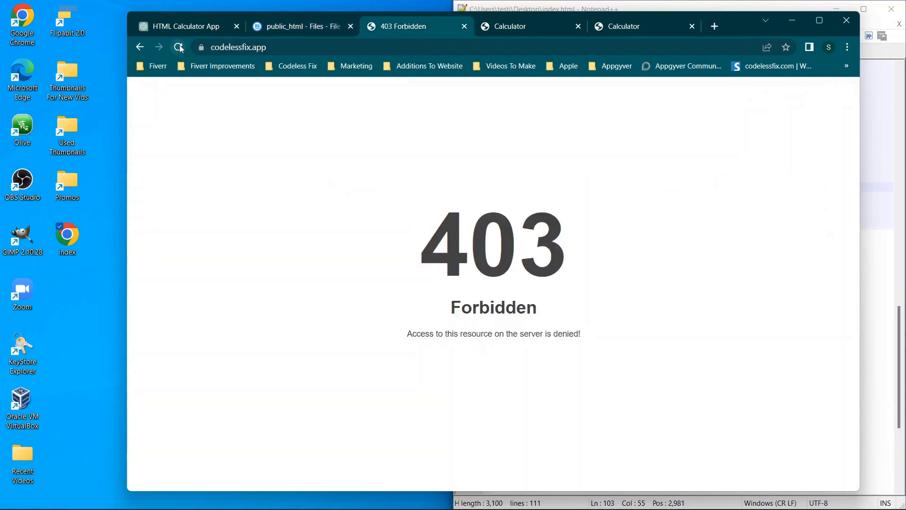
left_click(178, 47)
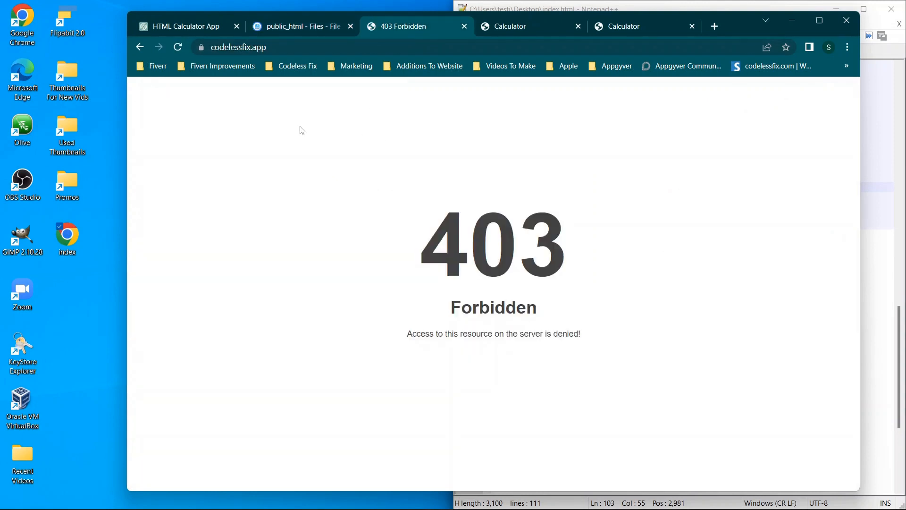
left_click(297, 27)
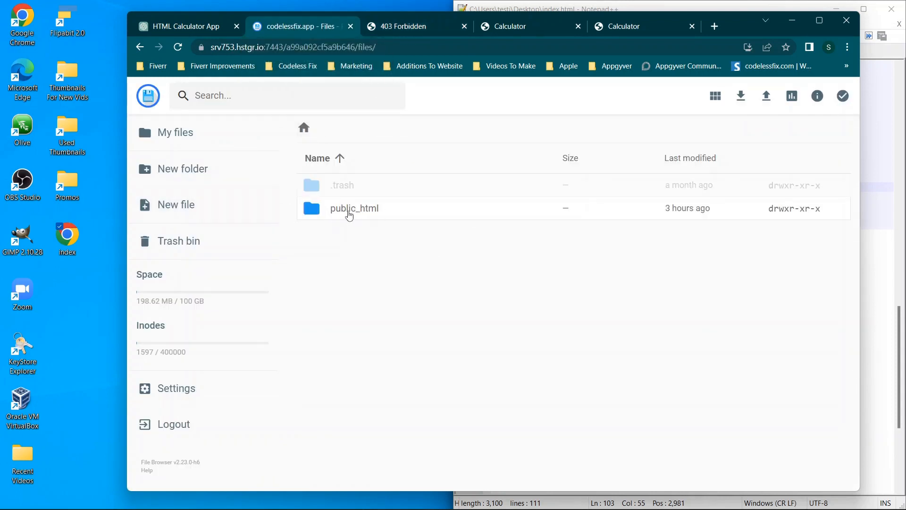
- Upload index.html from the desktop into the public_html folder
left_click(353, 207)
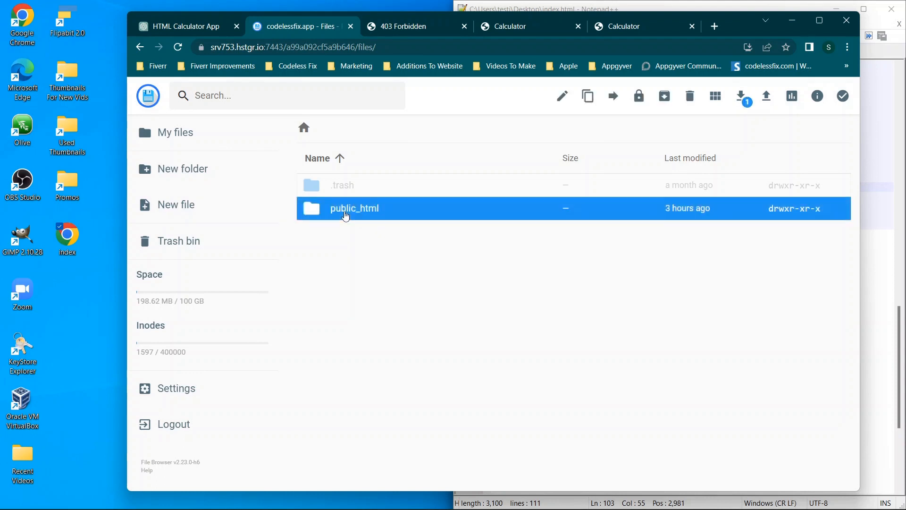
double_click(354, 208)
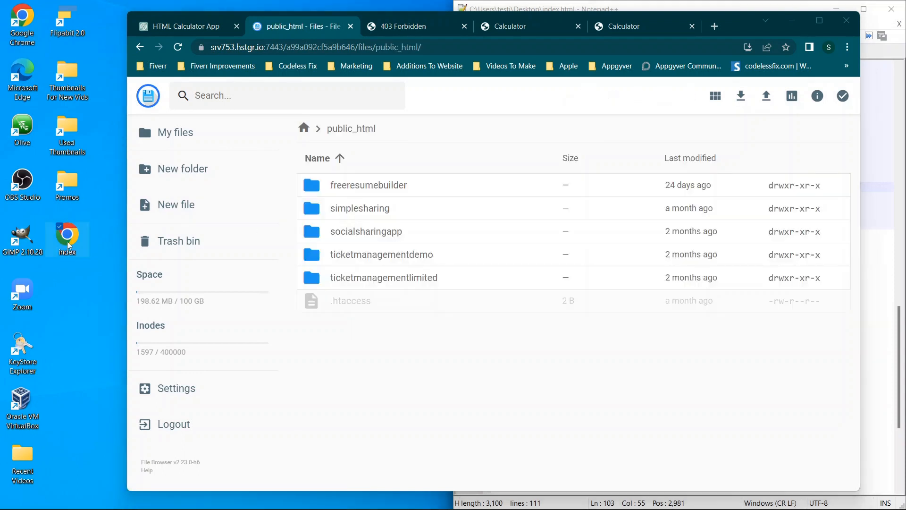
left_click_drag(68, 239, 348, 346)
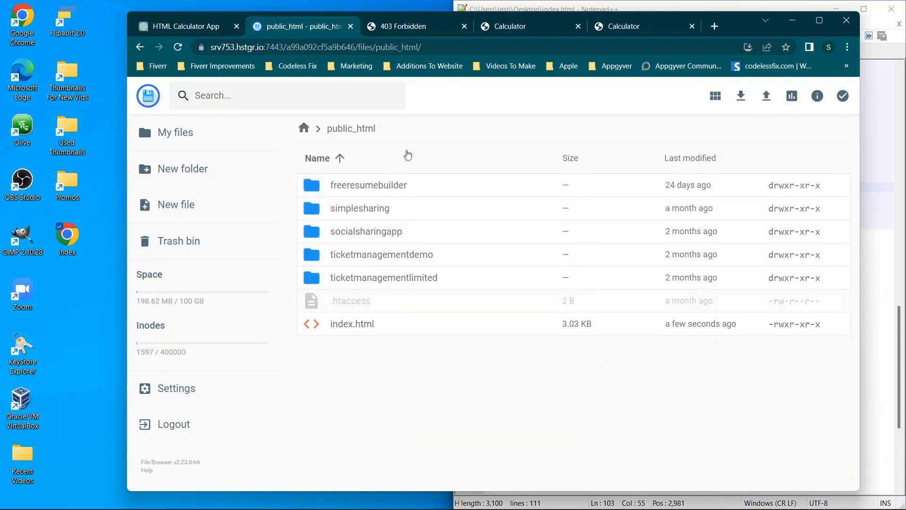
mouse_move(346, 231)
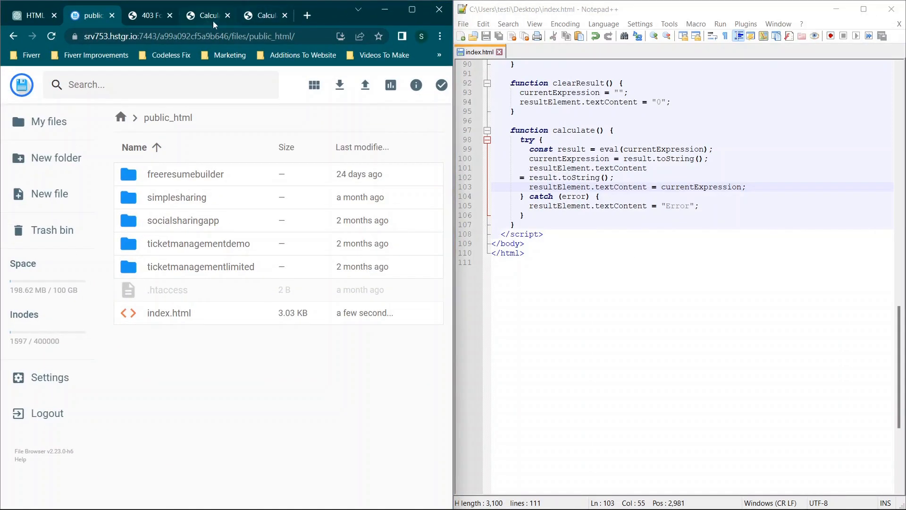
- Try digits and division on the live codelessfix.app calculator, then return to the ChatGPT chat
left_click(149, 15)
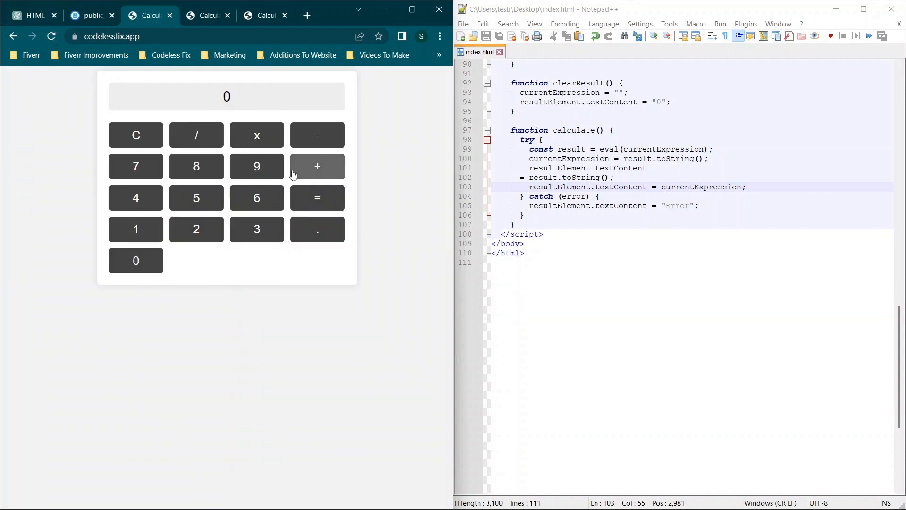
mouse_move(256, 218)
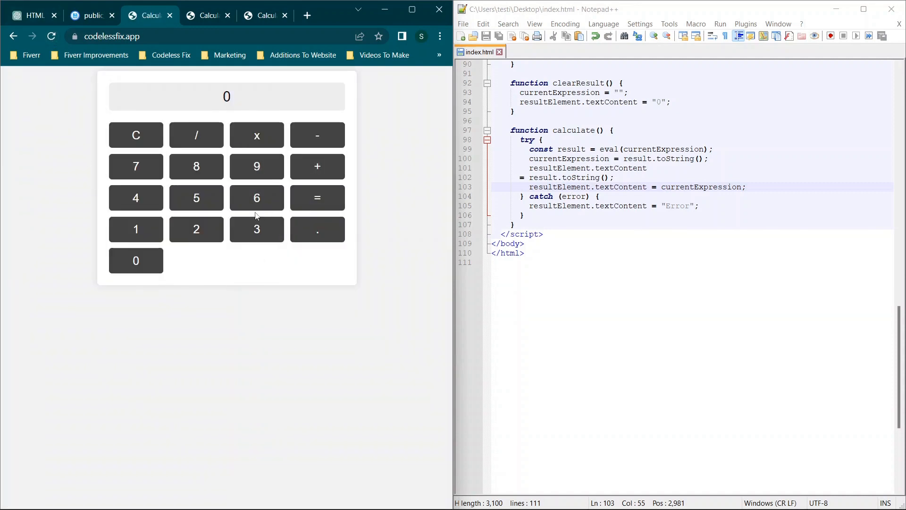
left_click(256, 228)
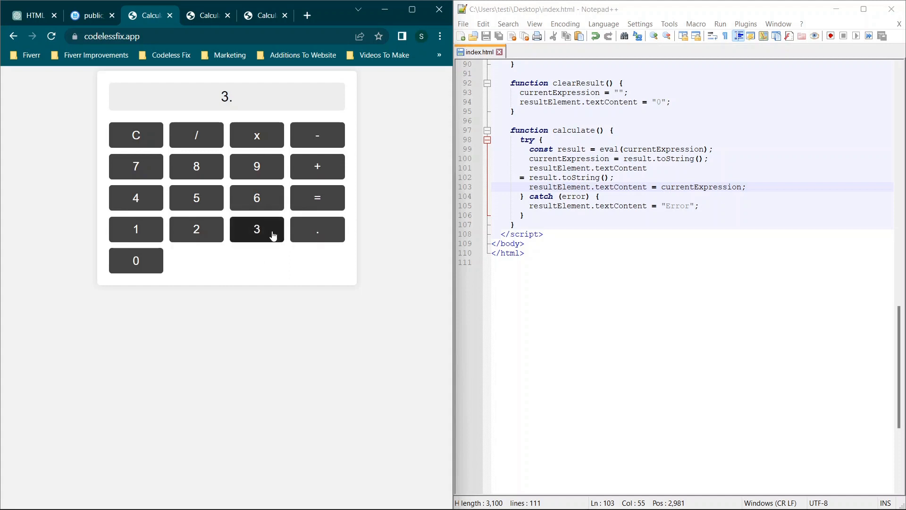
left_click(257, 229)
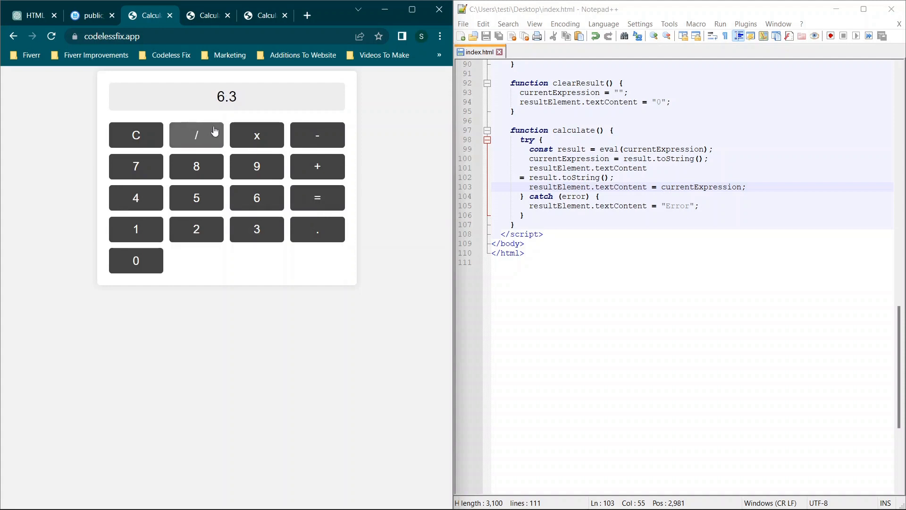
left_click(317, 135)
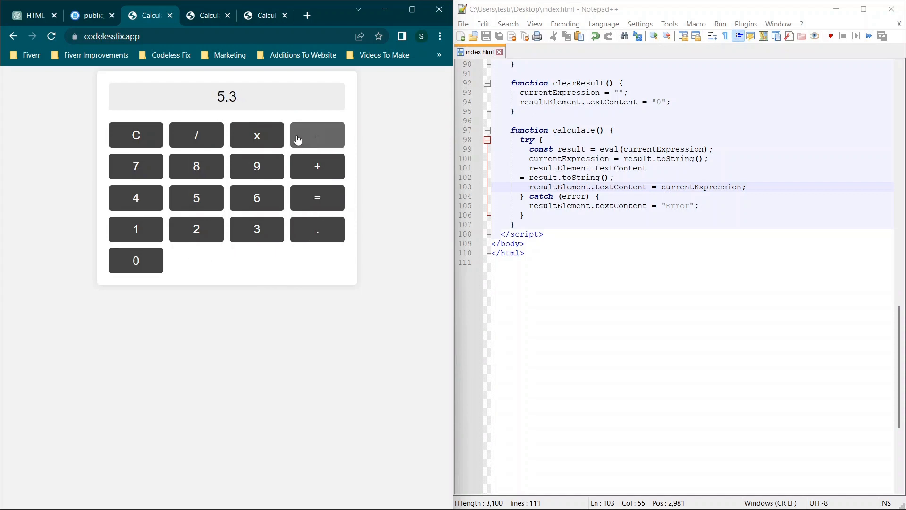
mouse_move(148, 57)
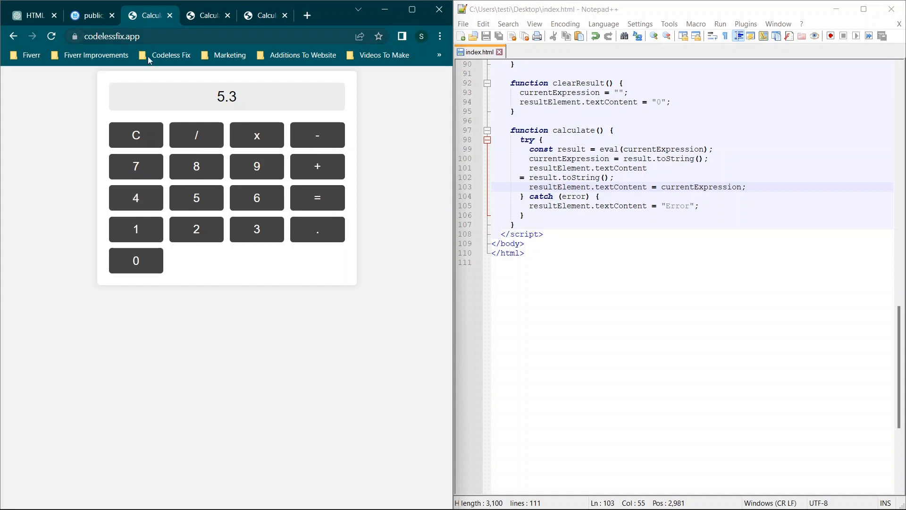
left_click(265, 15)
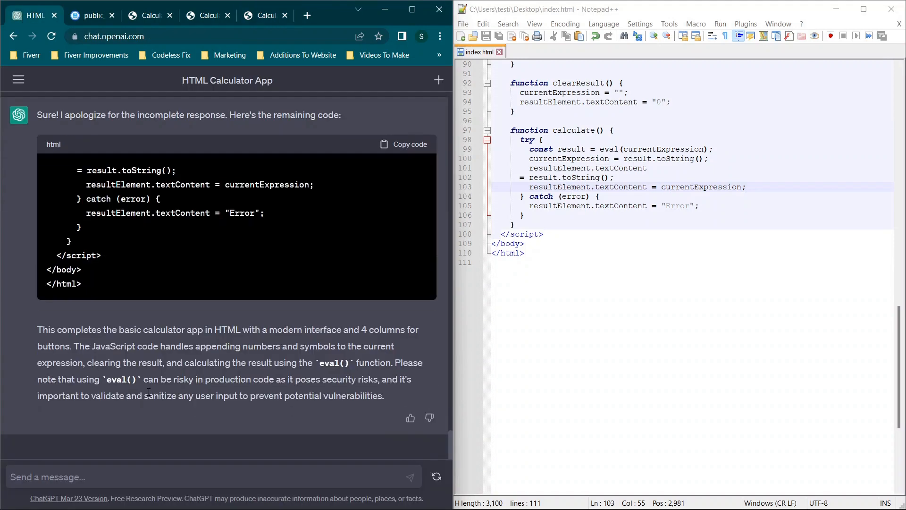
- Send 'This worked! Now rewrite the code to make this a python app' to ChatGPT
type("THis wor")
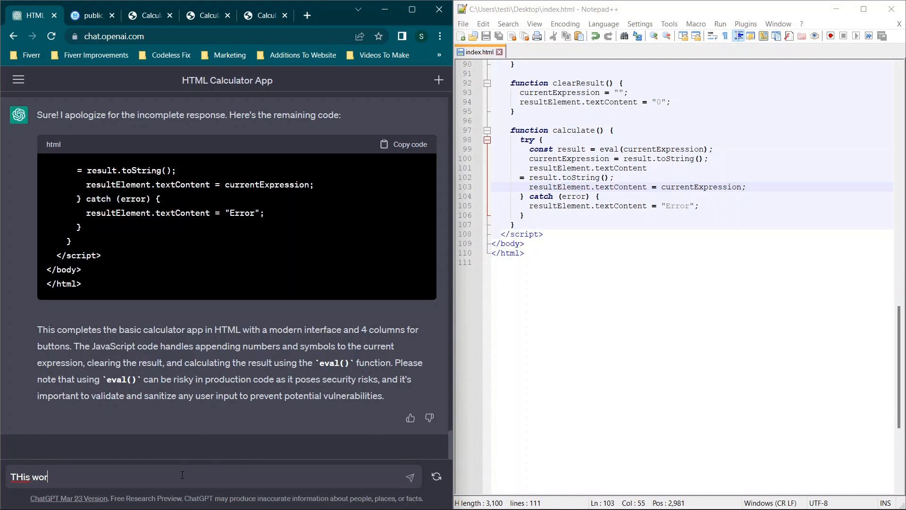
type("This worked")
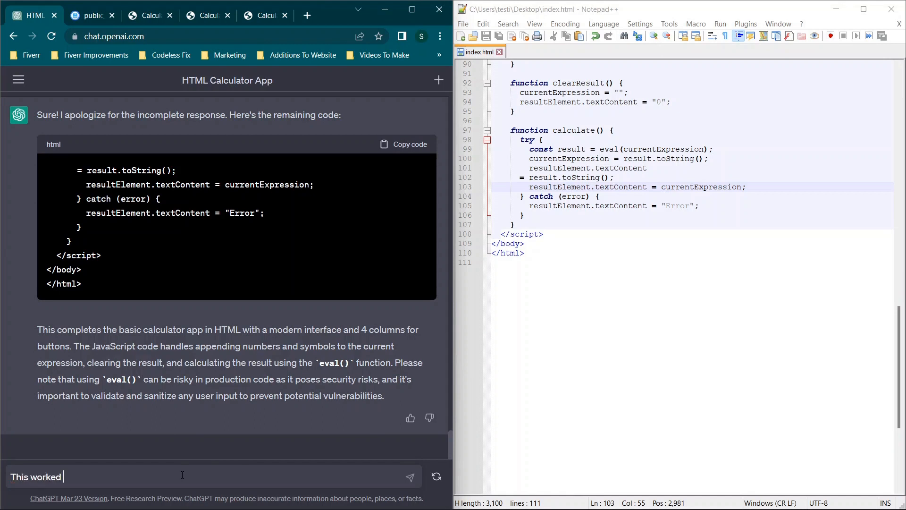
type("!")
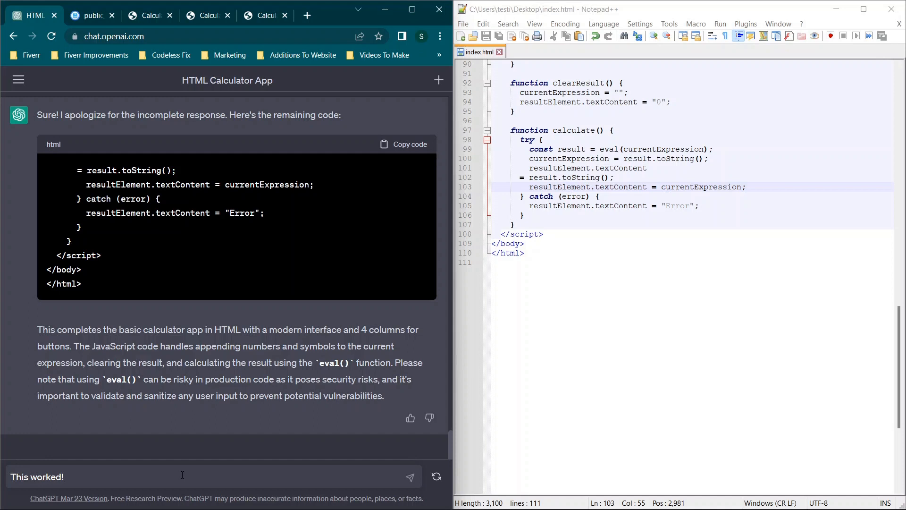
type("Now")
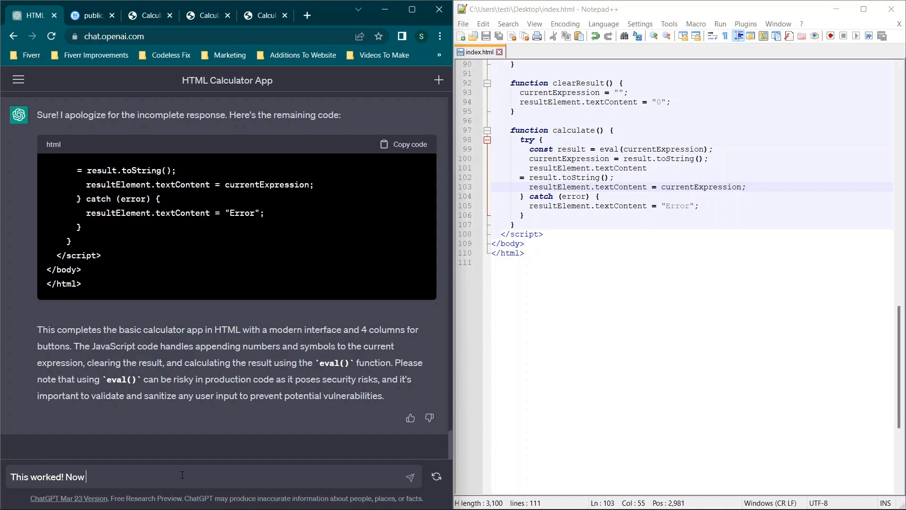
type("rewrite the")
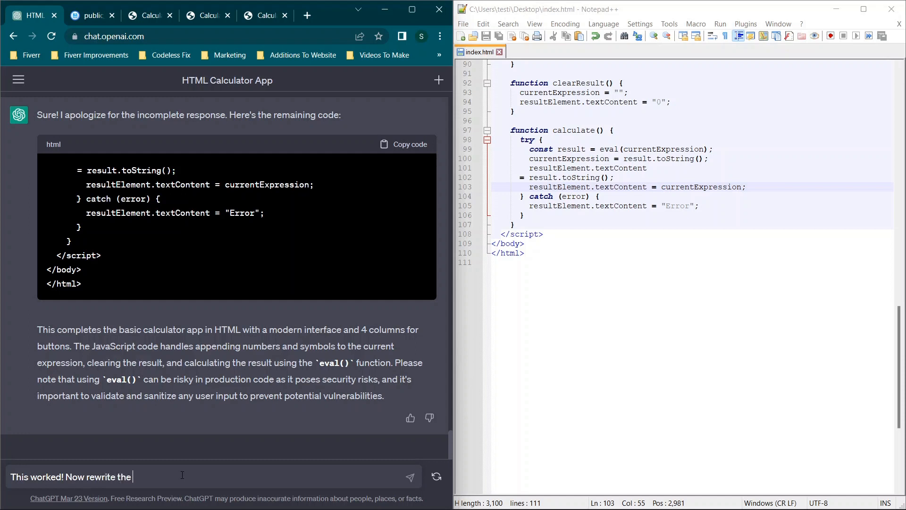
type("code to make")
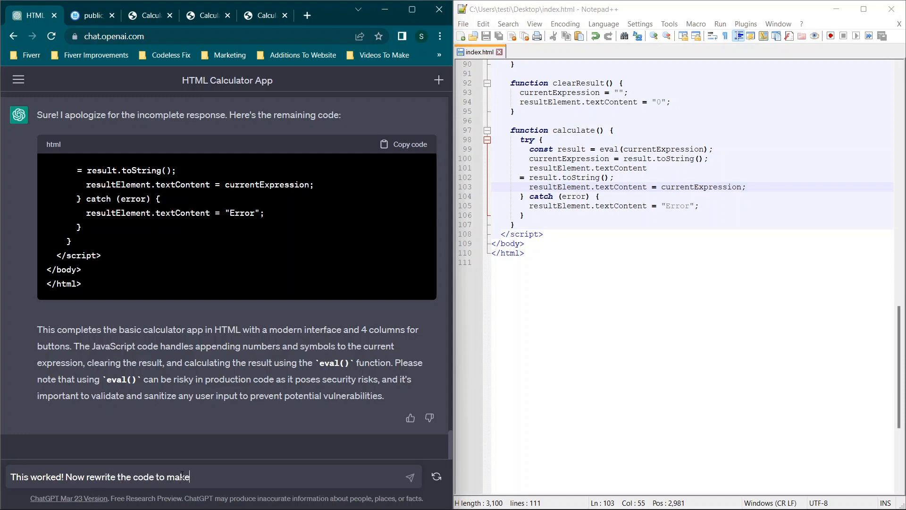
type("this same app")
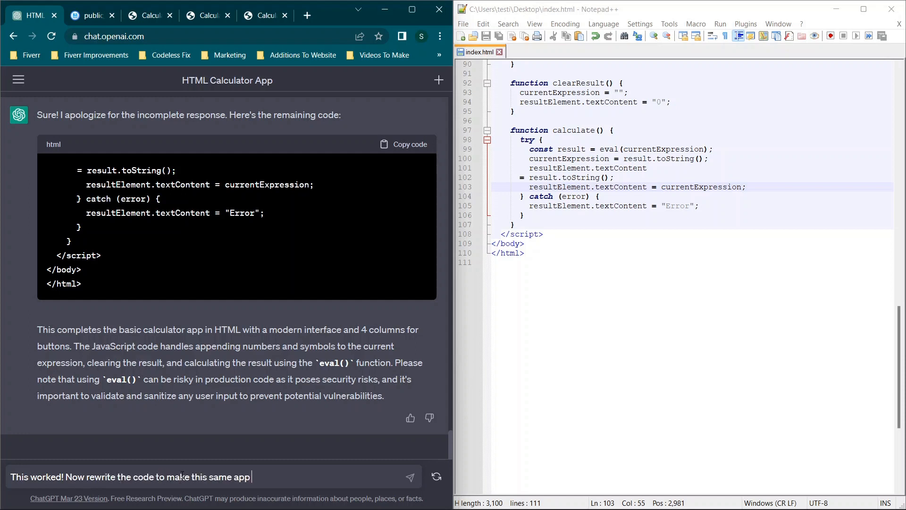
key("BackSpace")
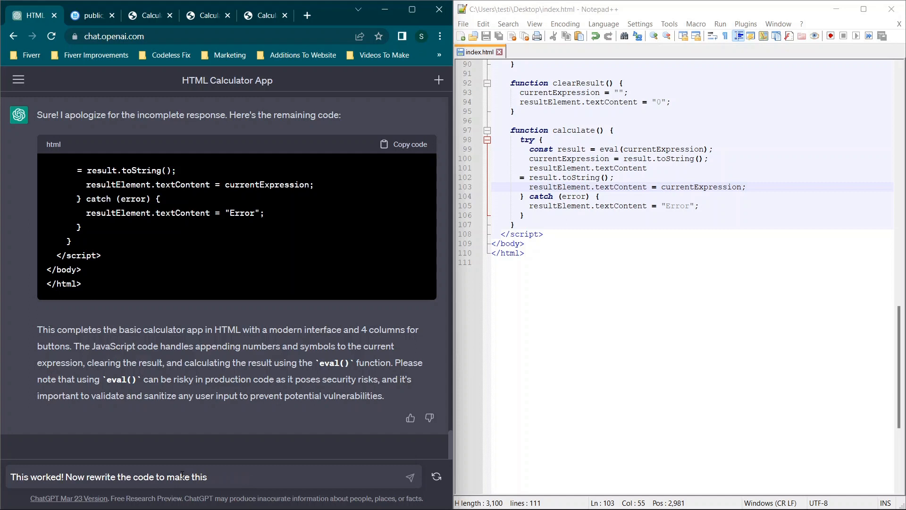
type("a python app")
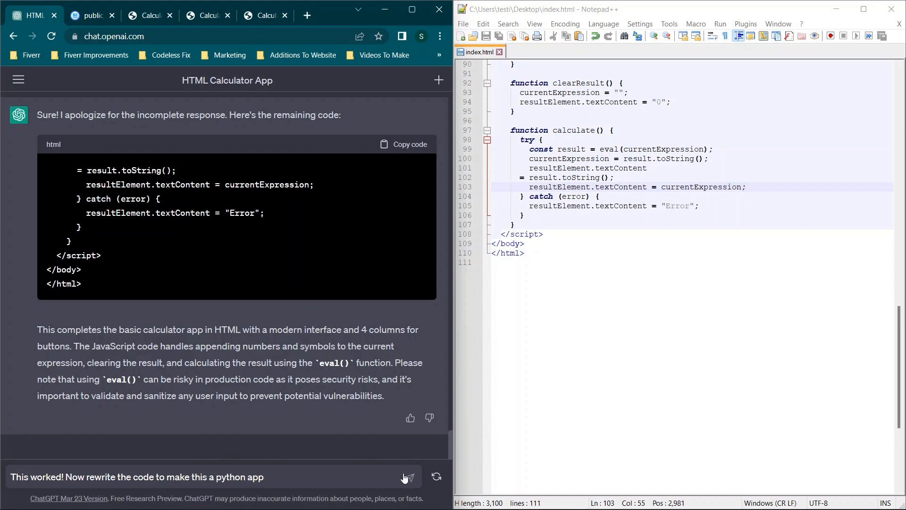
left_click(404, 476)
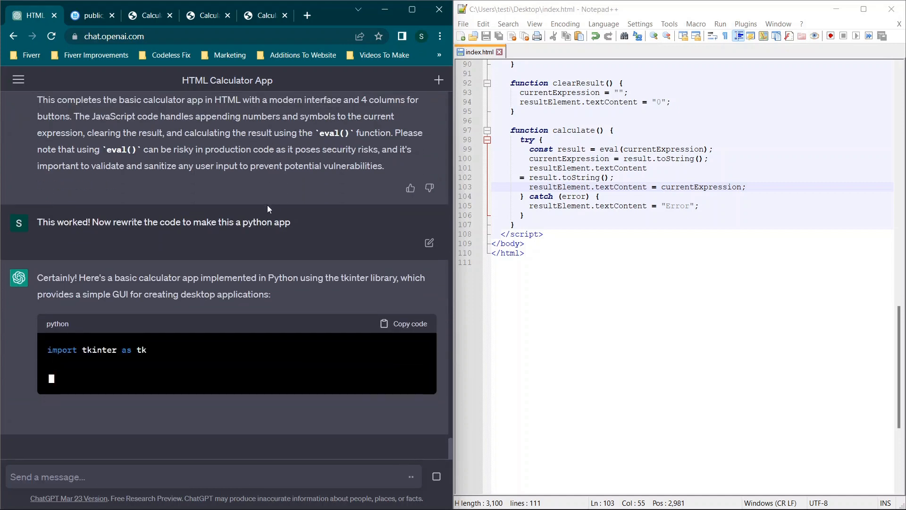
scroll("down", 3)
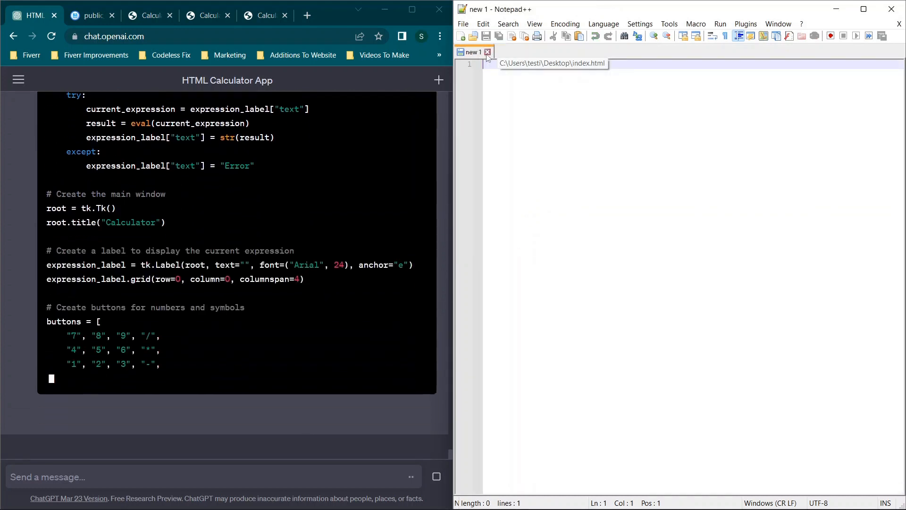
- Follow the tkinter calculator code as ChatGPT generates it
scroll("down", 3)
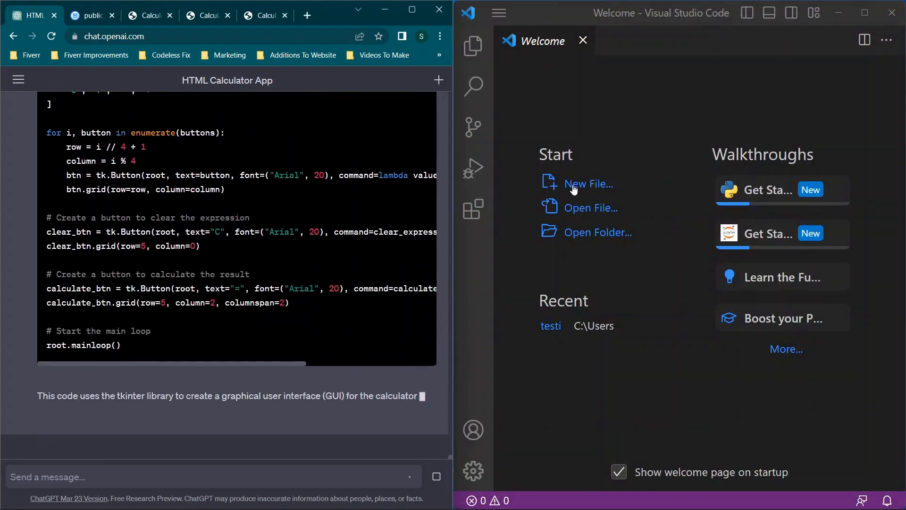
- Create a new file named calculator.py and save it to the Desktop
left_click(589, 184)
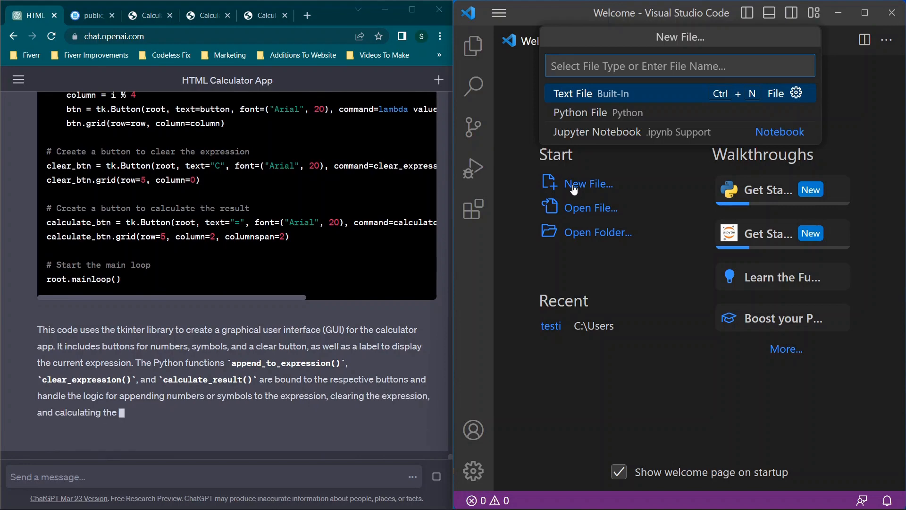
type("calculator.py")
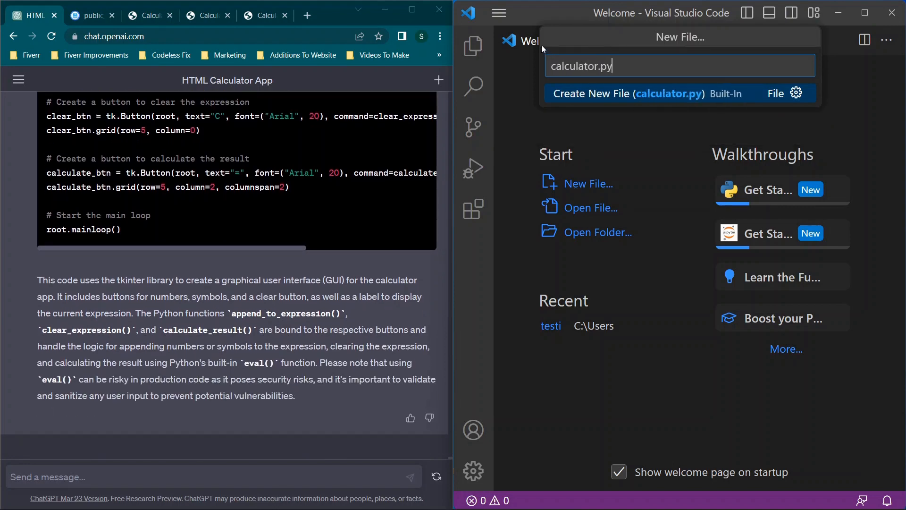
left_click(625, 93)
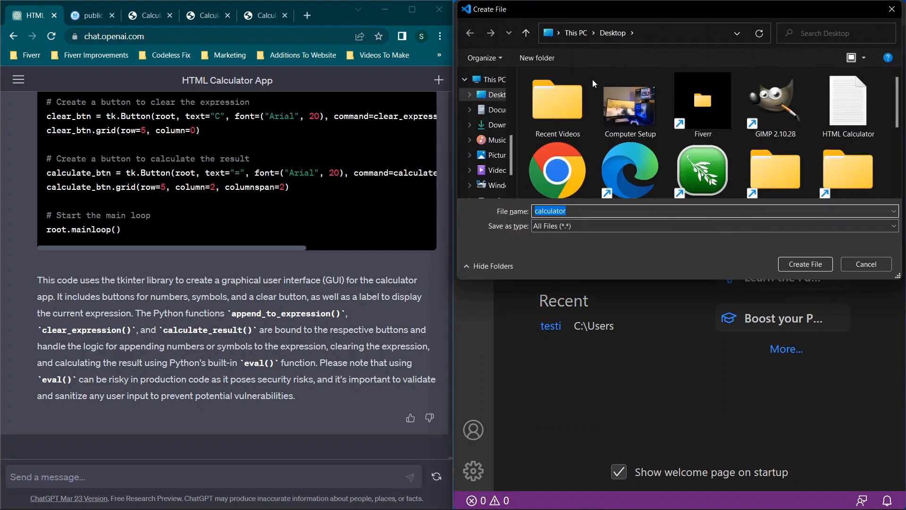
left_click(619, 211)
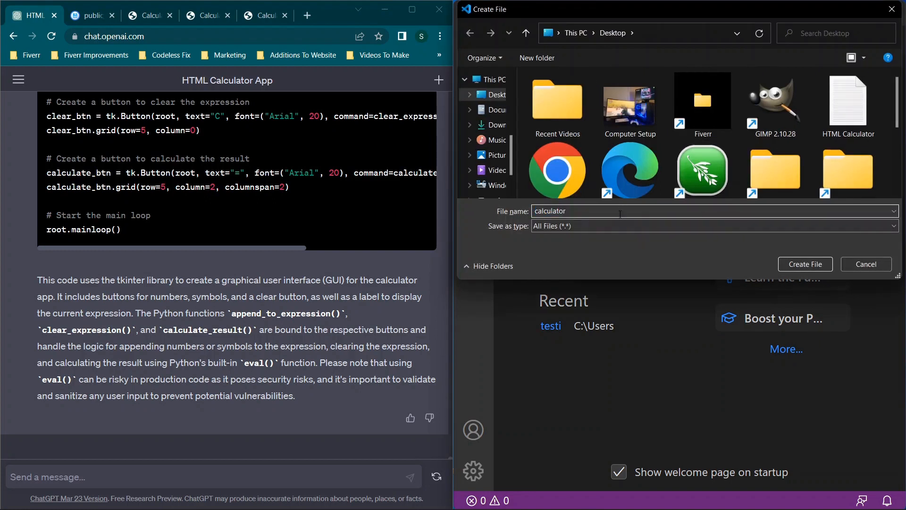
type(".py")
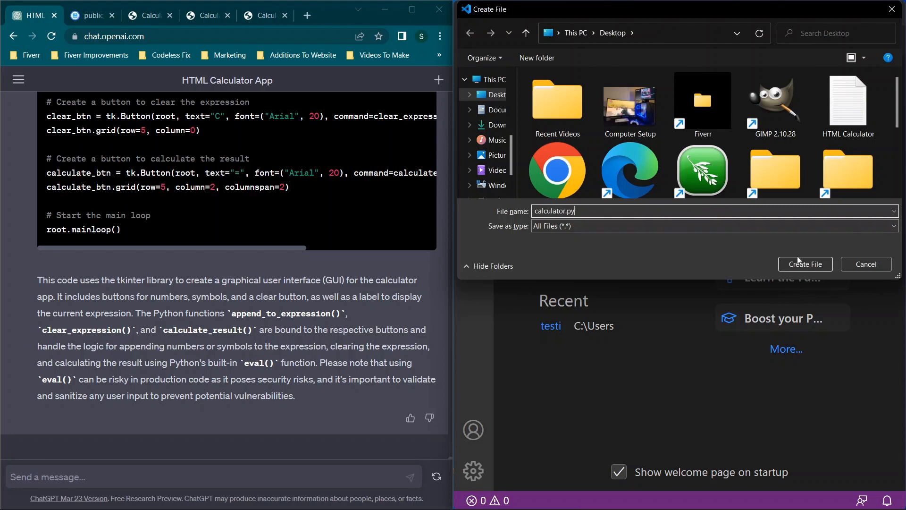
left_click(804, 264)
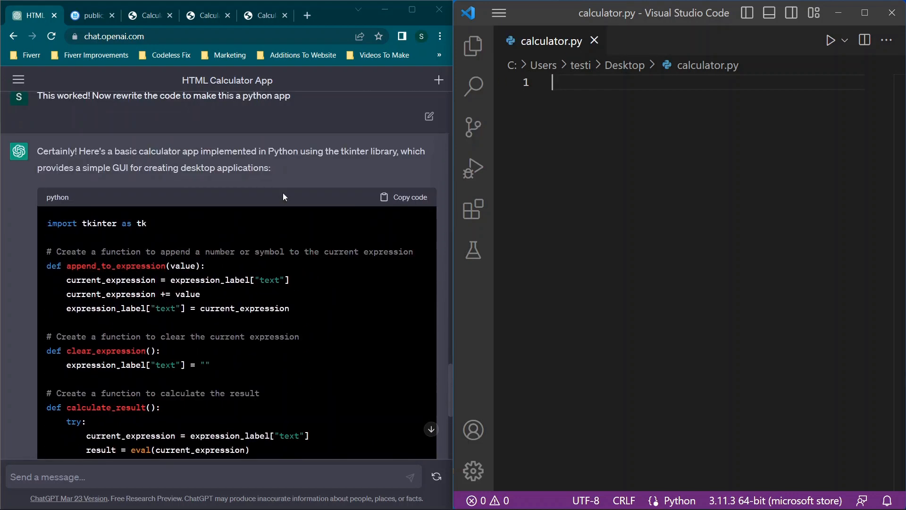
- Copy ChatGPT's tkinter code into calculator.py and run the script
left_click(405, 197)
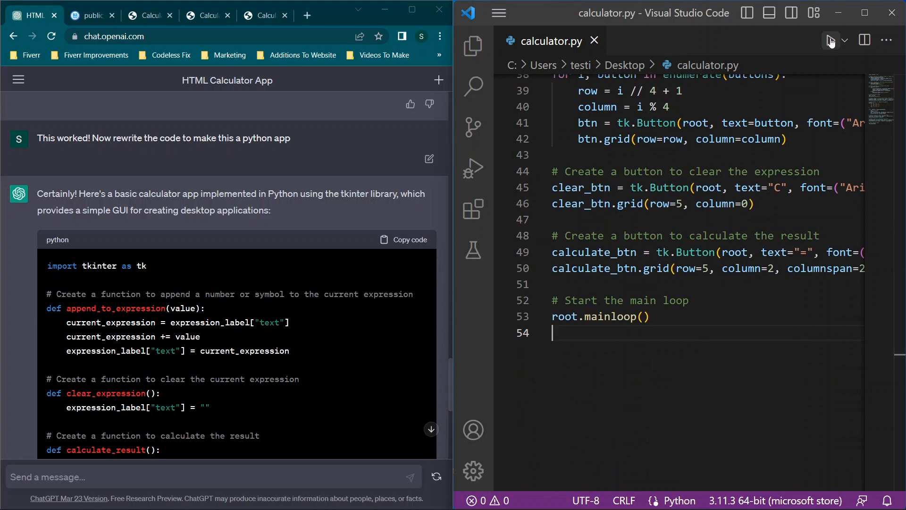
left_click(831, 39)
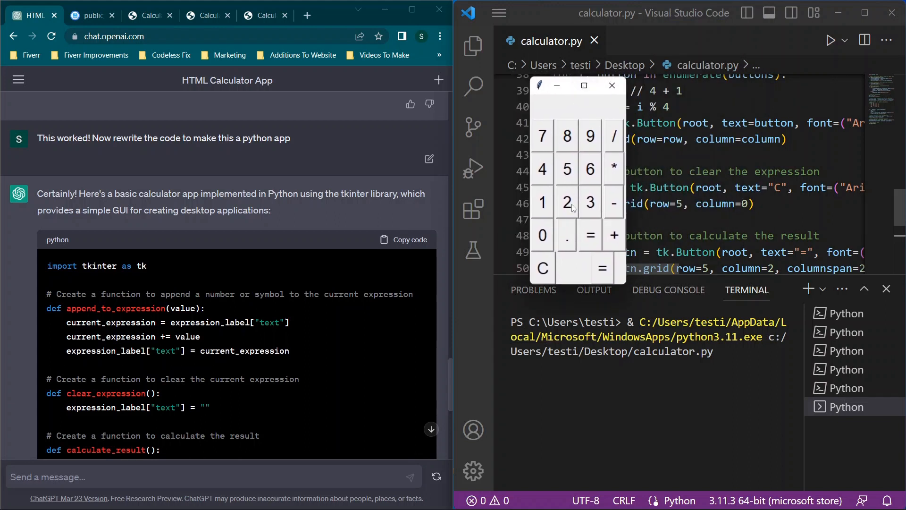
- Enter digits on the tkinter calculator's keypad, leaving 7 on the display
left_click(542, 202)
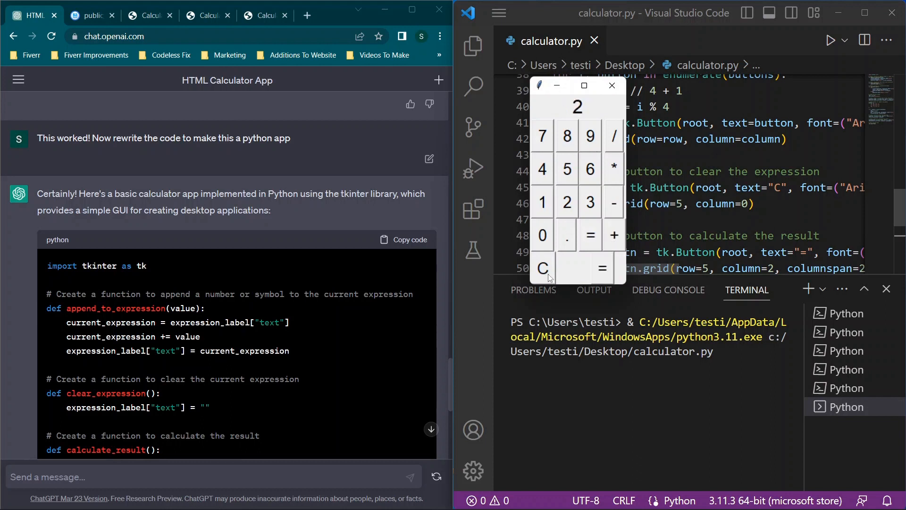
left_click(566, 135)
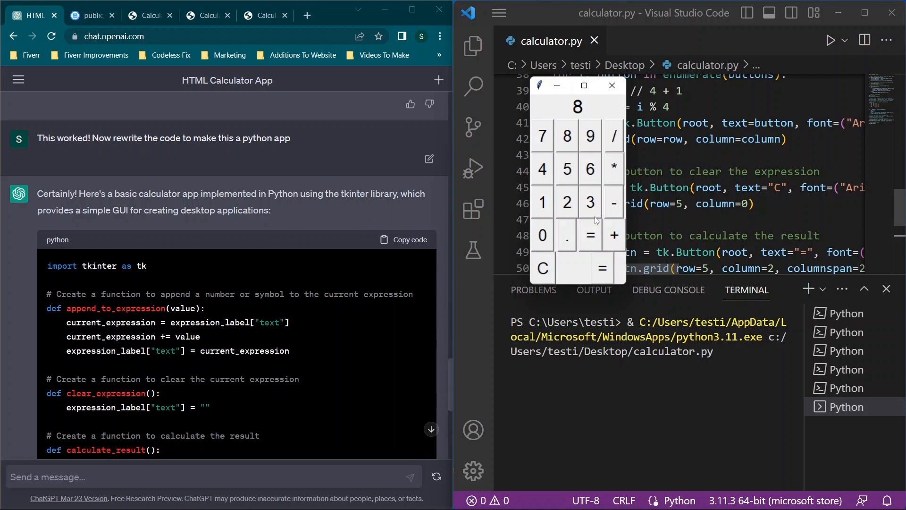
left_click(541, 136)
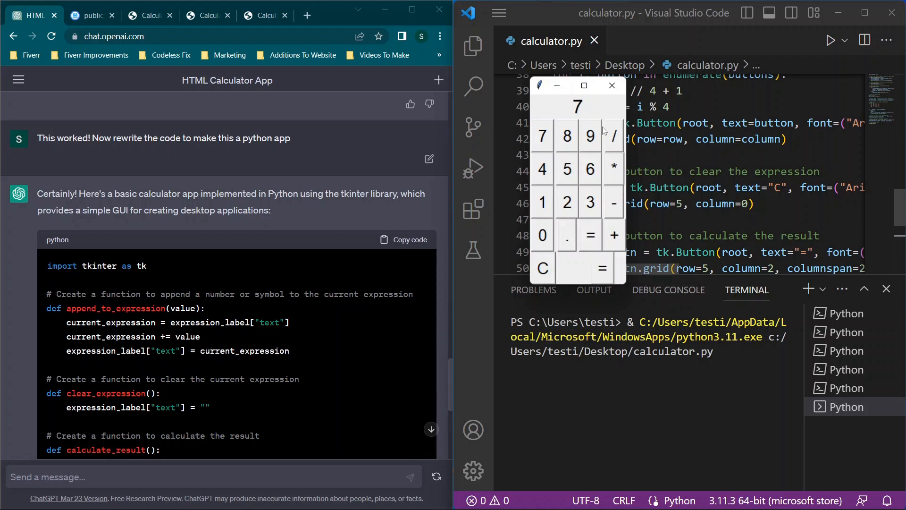
mouse_move(604, 100)
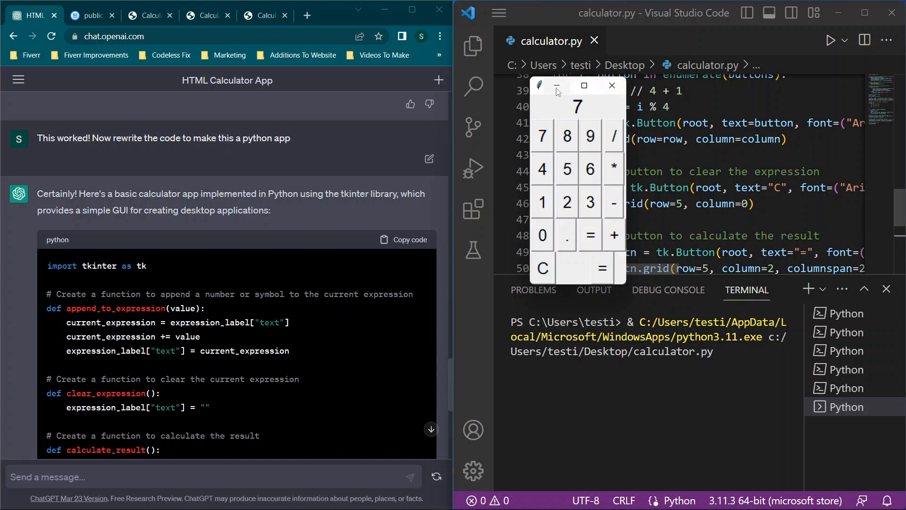
mouse_move(580, 254)
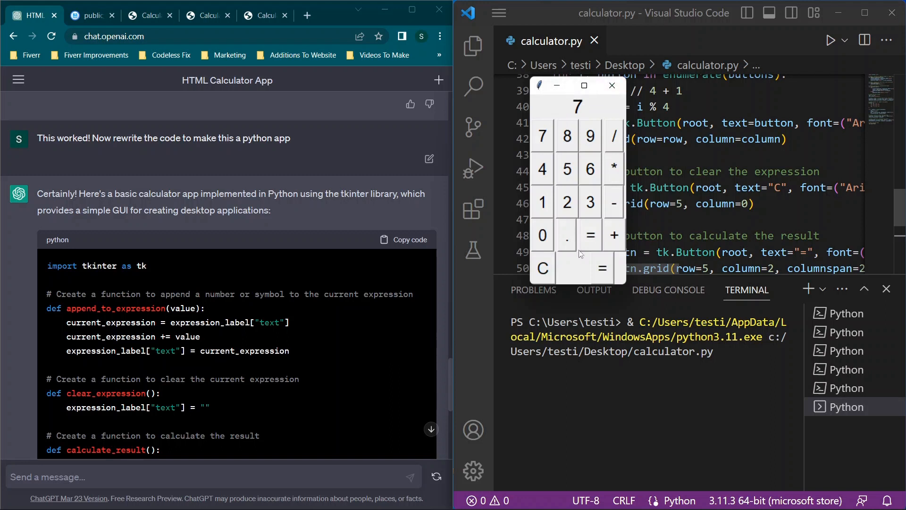
mouse_move(593, 216)
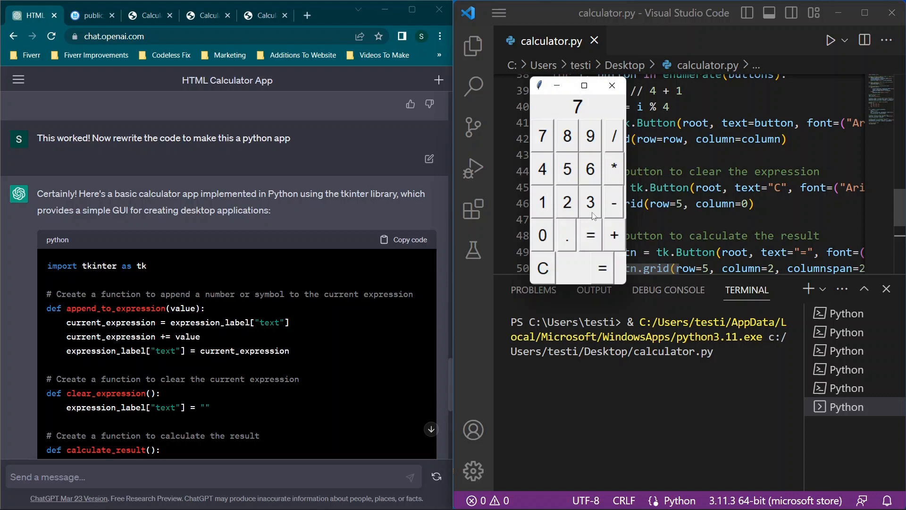
scroll("down", 3)
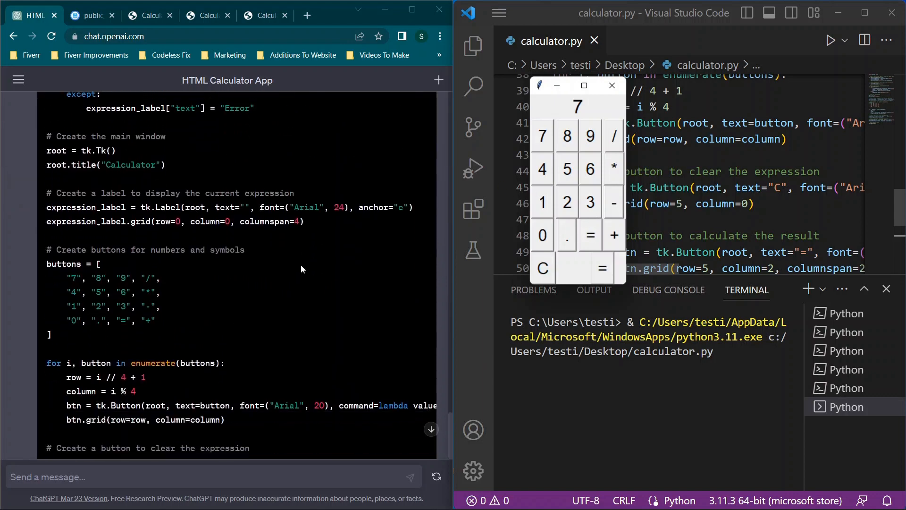
scroll("down", 3)
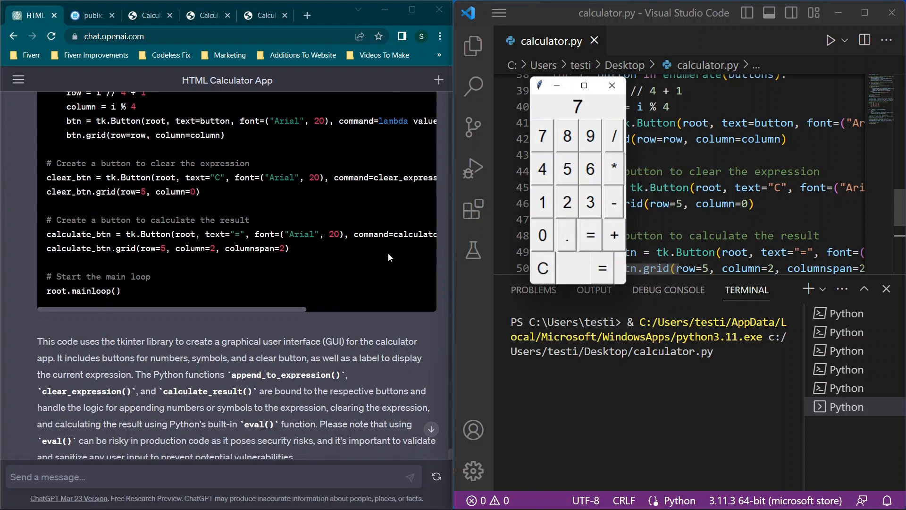
scroll("down", 3)
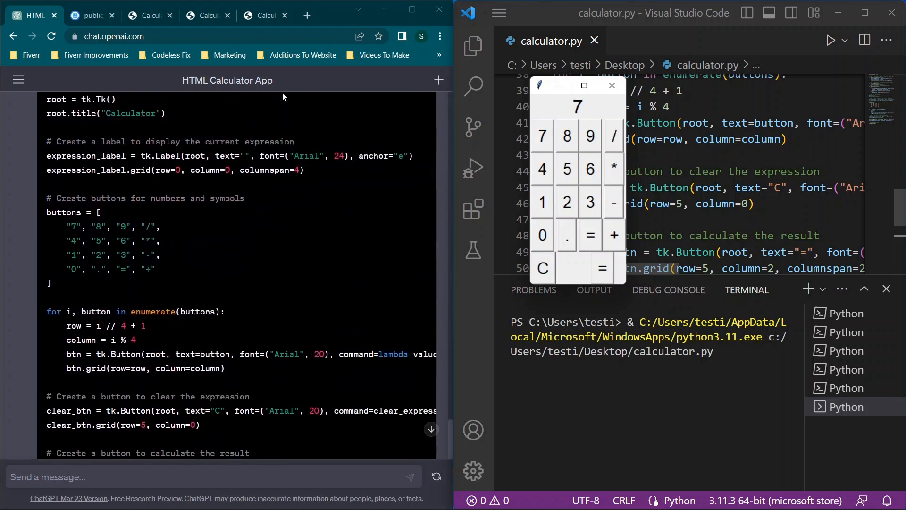
scroll("down", 3)
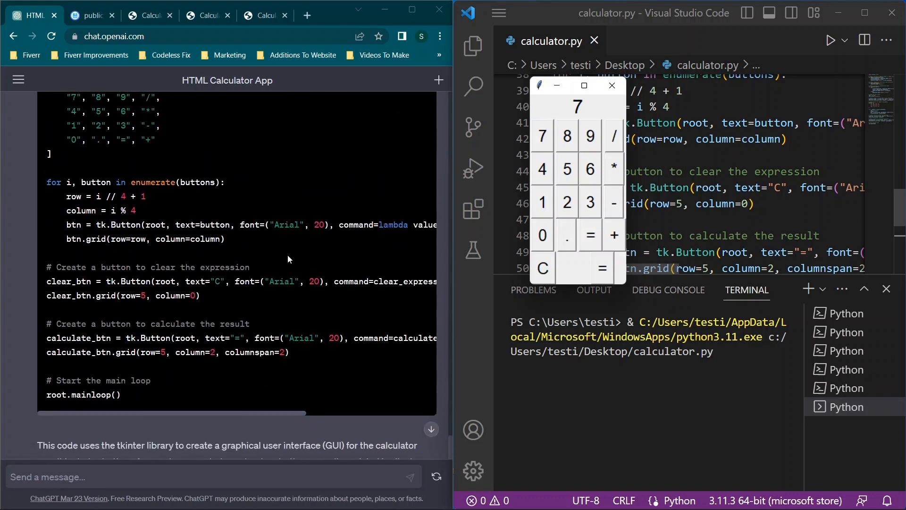